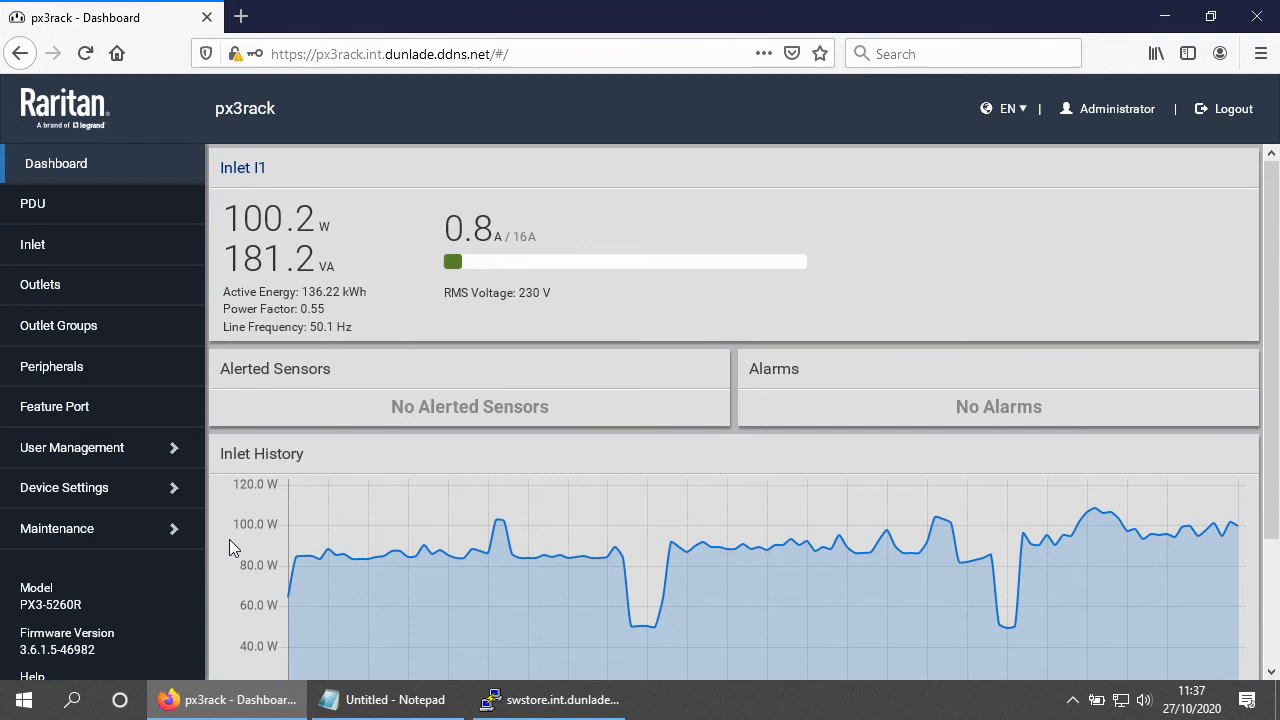
{"action": "mouse_move", "coordinate": [135, 590]}
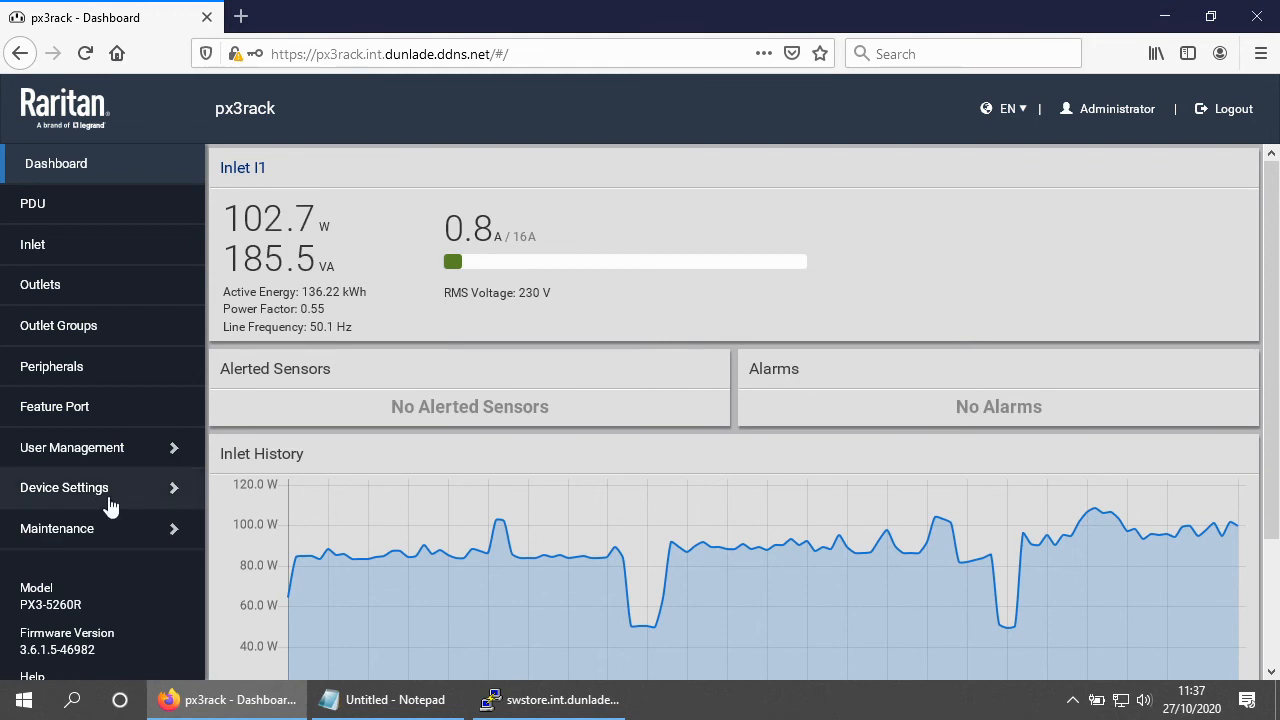
Step: Go to the luafwaudit status page via Device Settings > Lua Scripts and show its action menu
{"action": "left_click", "coordinate": [64, 487]}
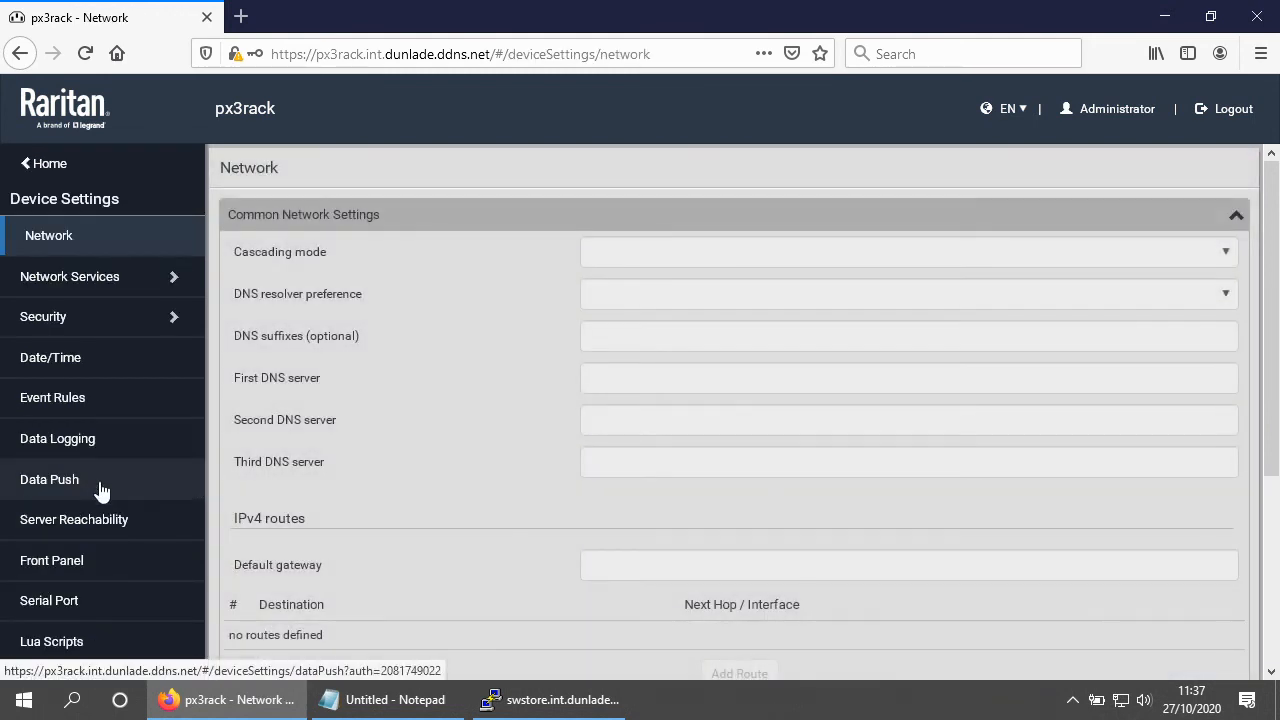
{"action": "left_click", "coordinate": [52, 641]}
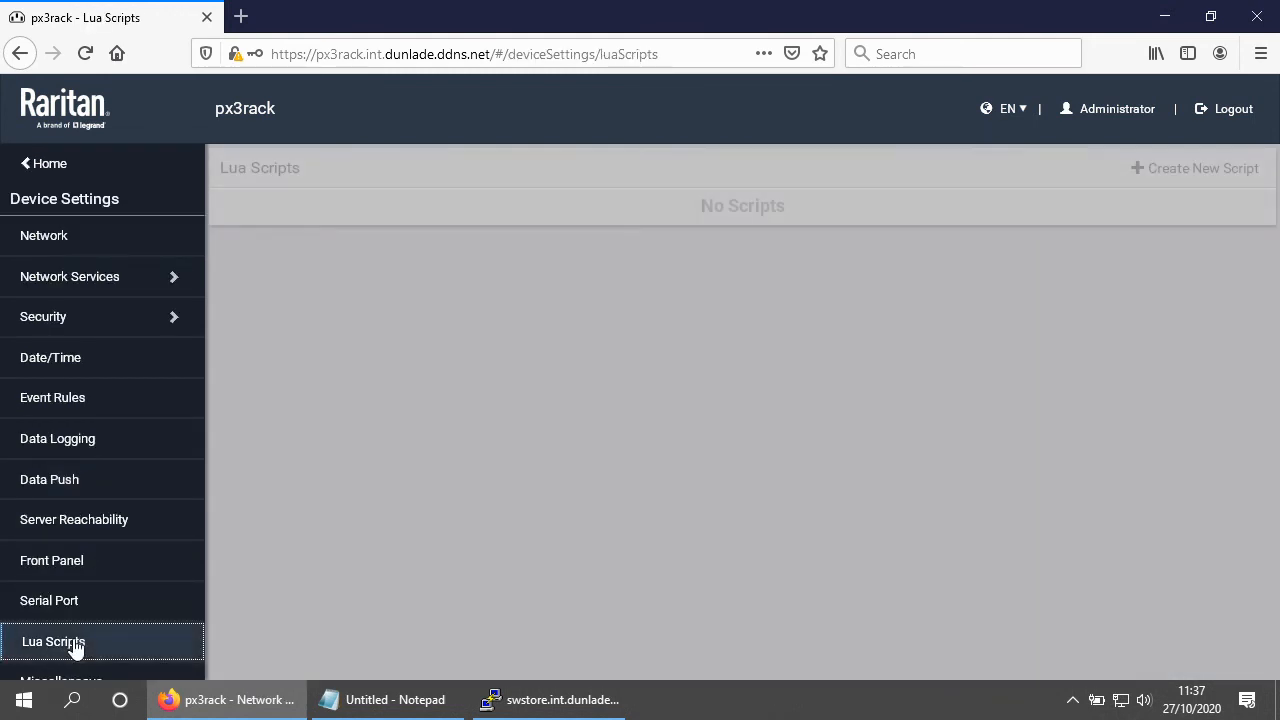
{"action": "left_click", "coordinate": [53, 641]}
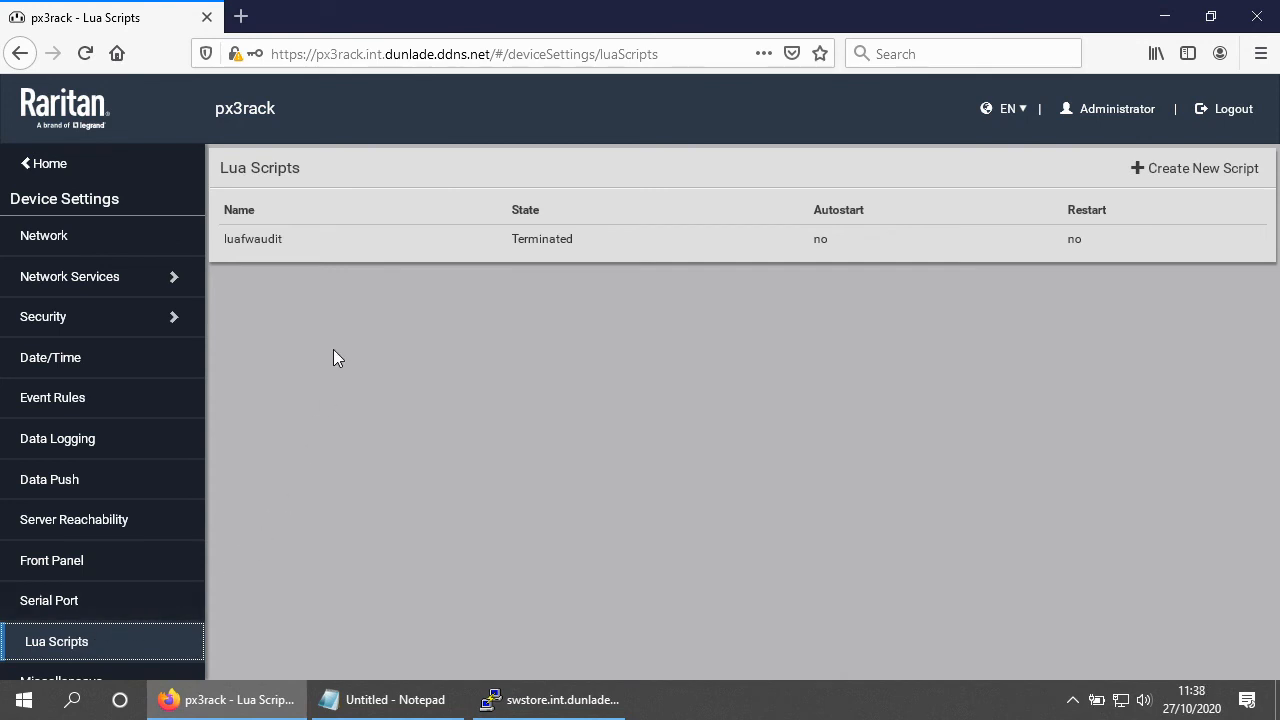
{"action": "left_click", "coordinate": [253, 239]}
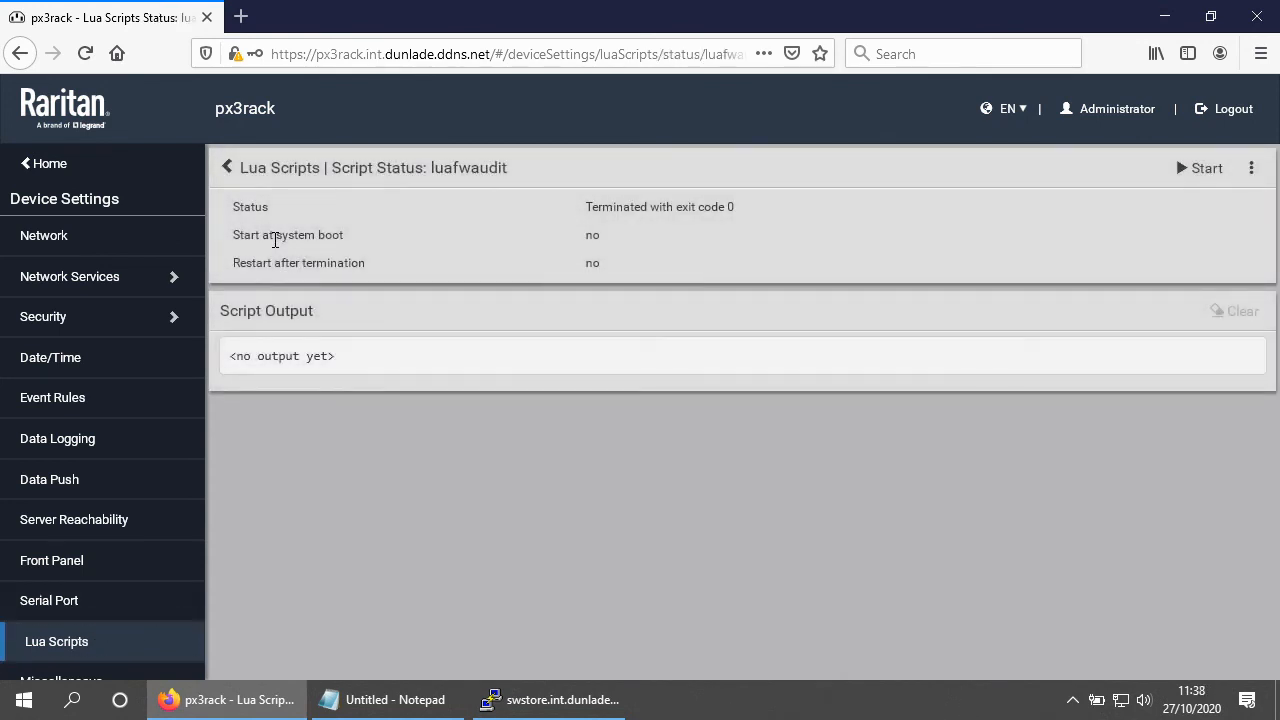
{"action": "left_click", "coordinate": [1250, 167]}
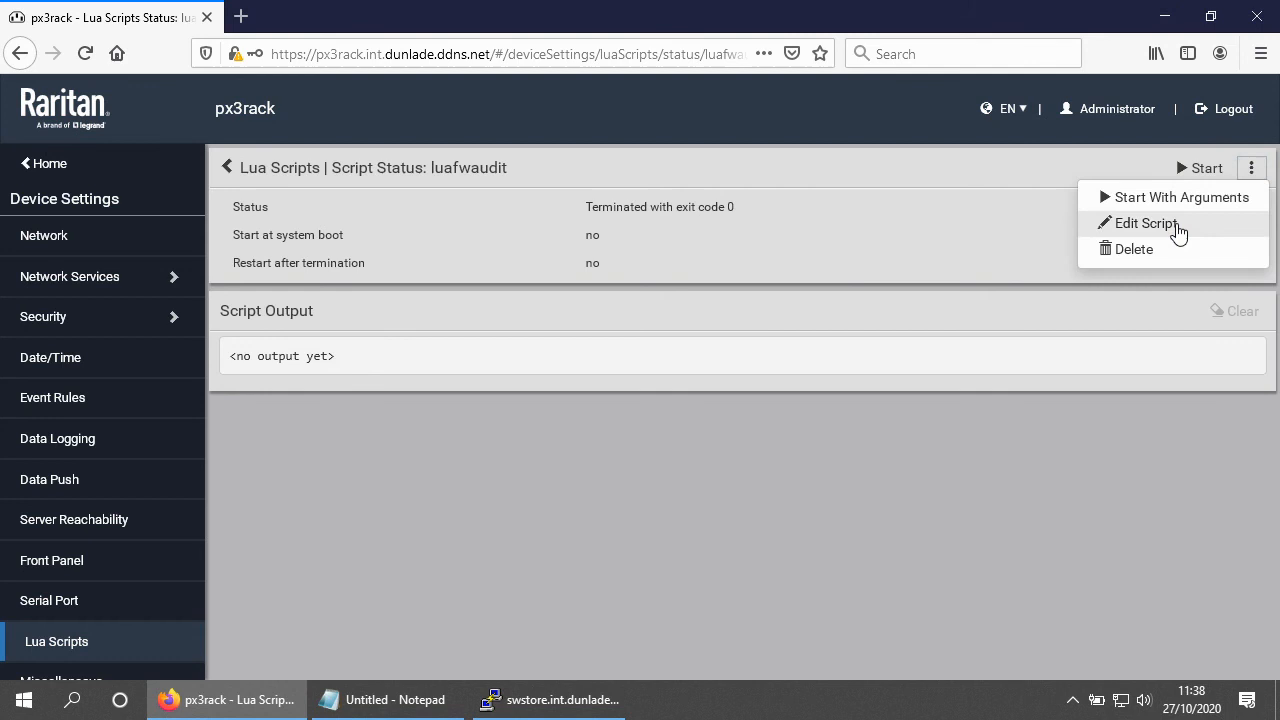
Step: Edit the luafwaudit script and read its source code down to the last line
{"action": "left_click", "coordinate": [1142, 223]}
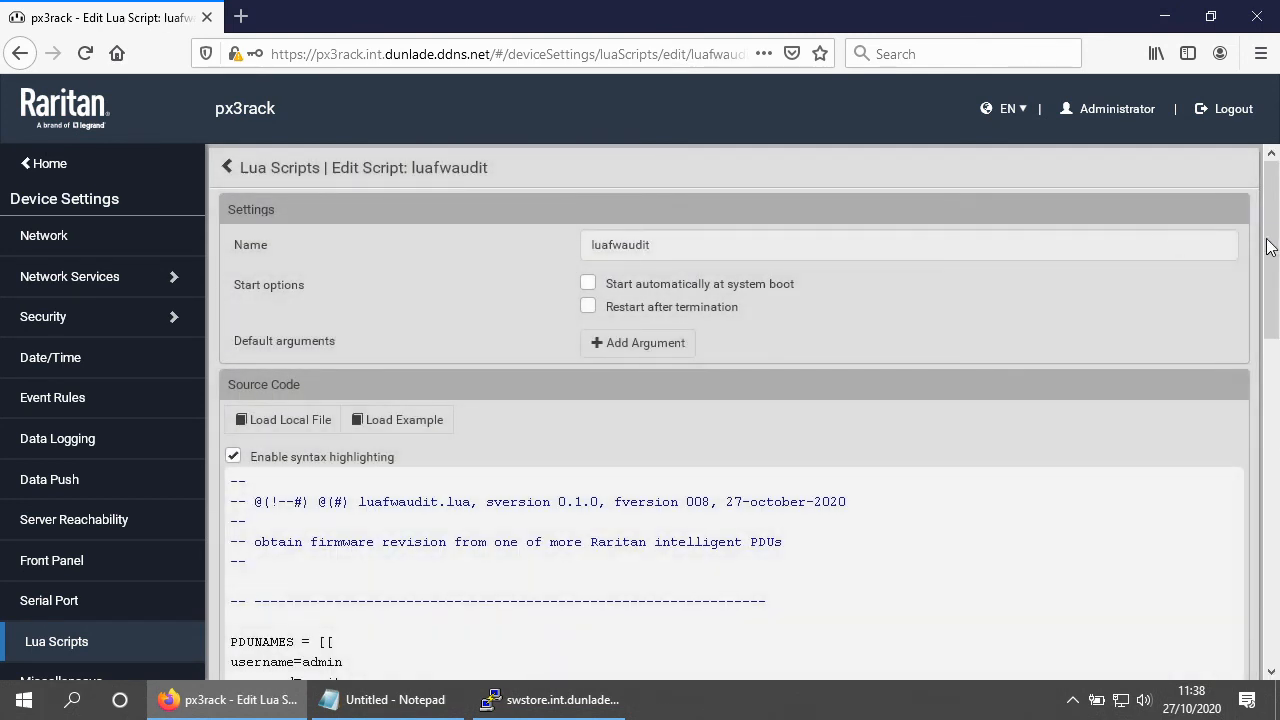
{"action": "scroll", "scroll_direction": "down", "scroll_amount": 3}
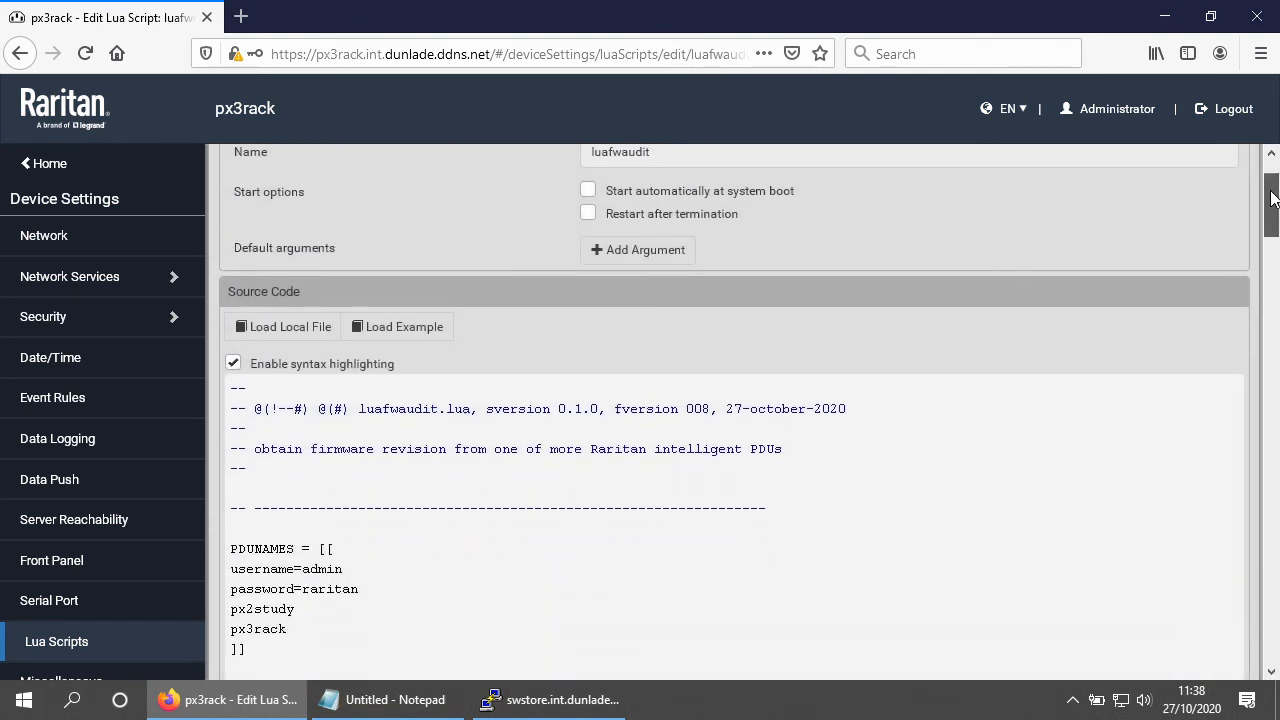
{"action": "scroll", "scroll_direction": "down", "scroll_amount": 3}
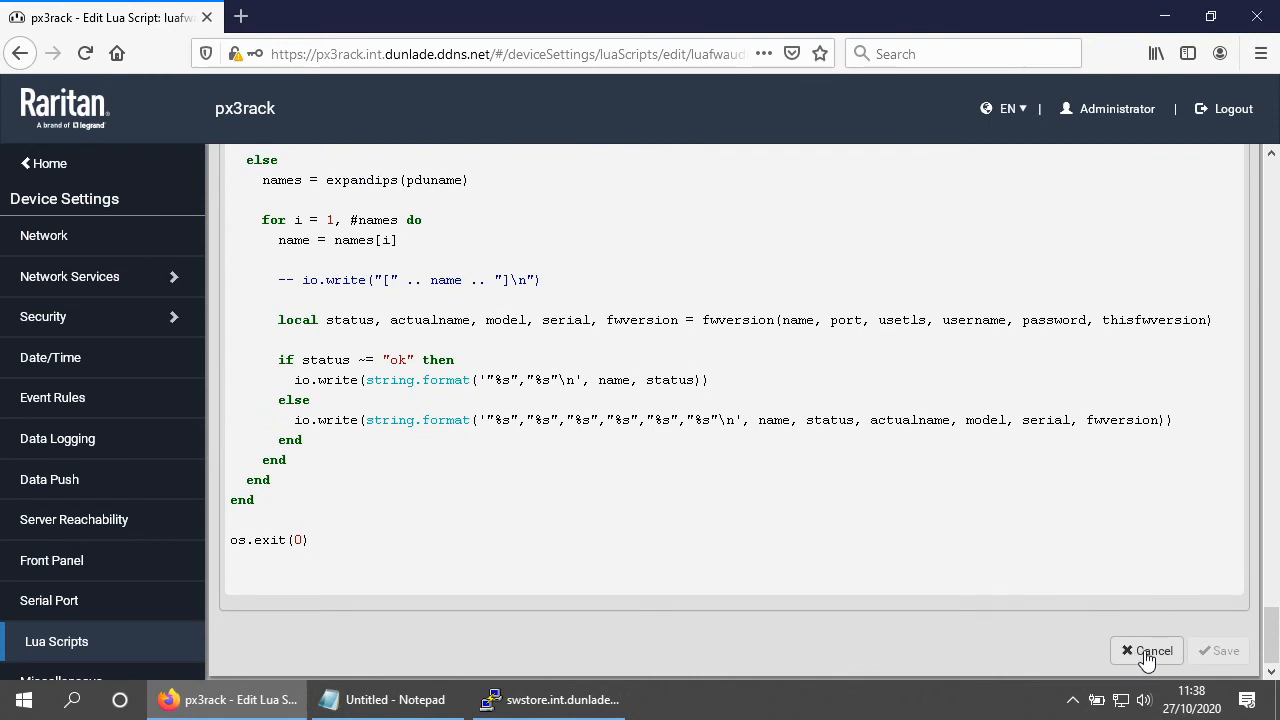
Step: Cancel editing, then run and stop luafwaudit to report px2study and px3rack firmware
{"action": "left_click", "coordinate": [1148, 650]}
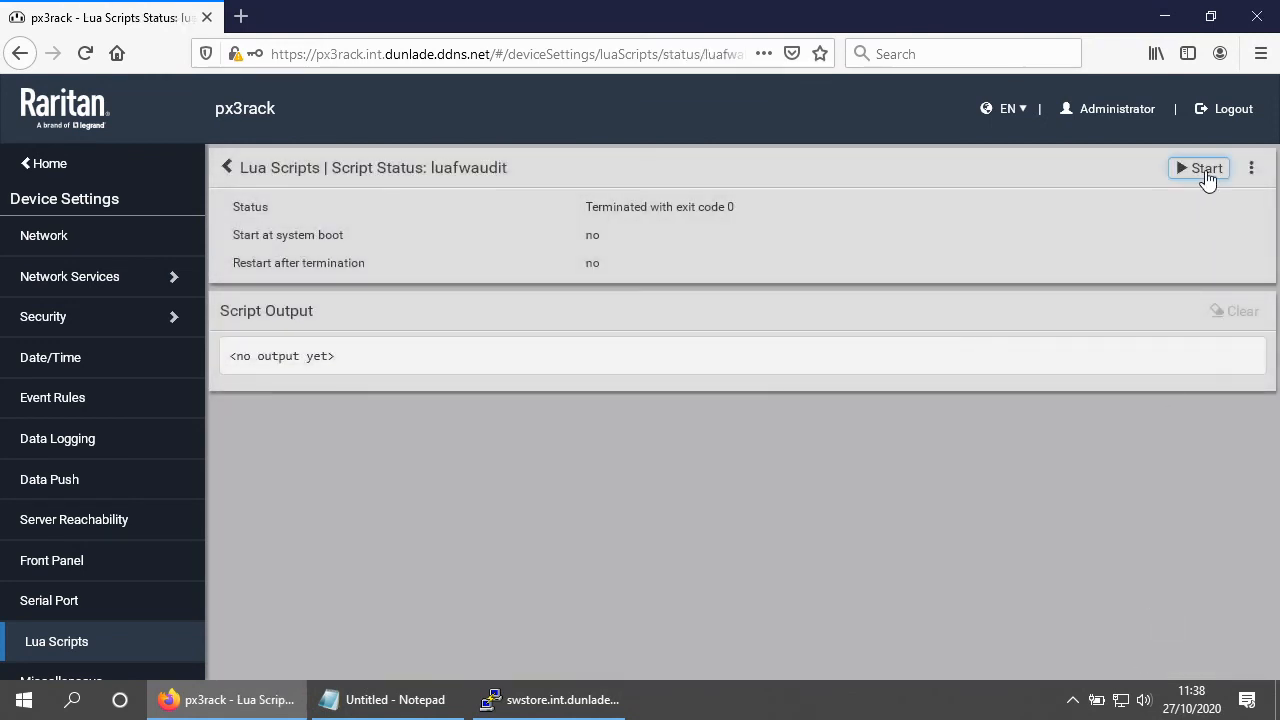
{"action": "left_click", "coordinate": [1199, 168]}
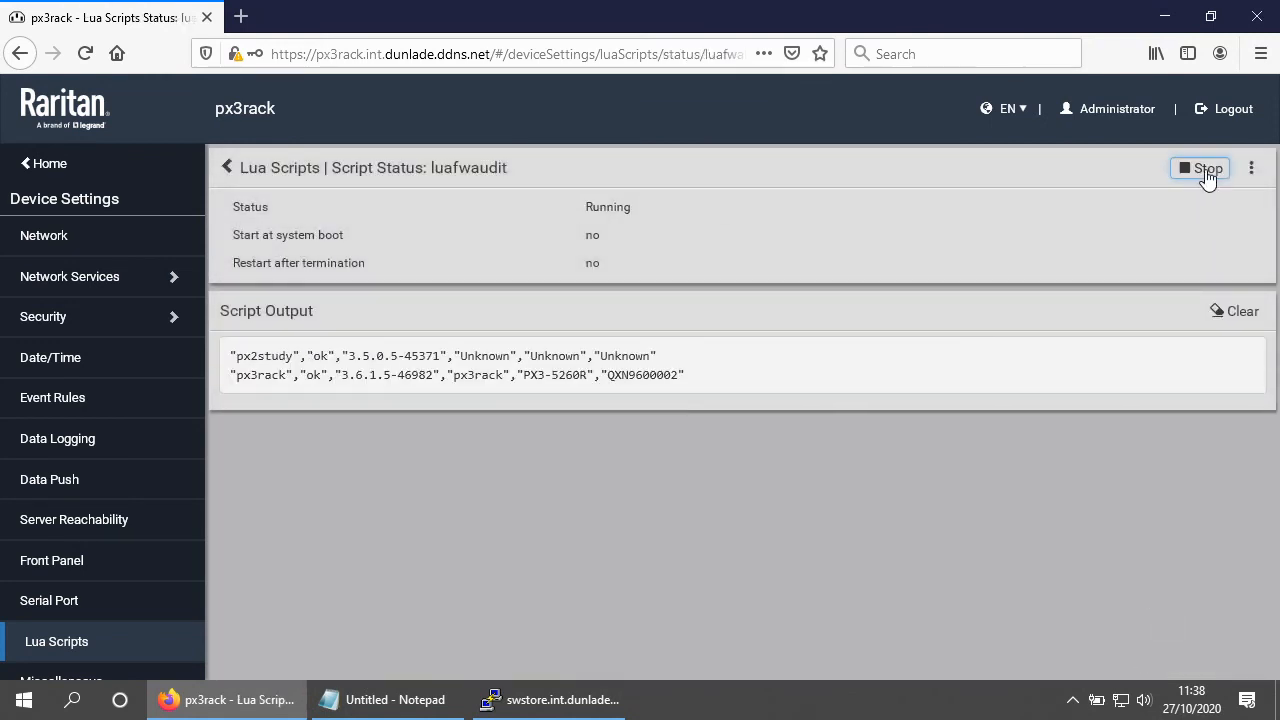
{"action": "left_click", "coordinate": [1200, 167]}
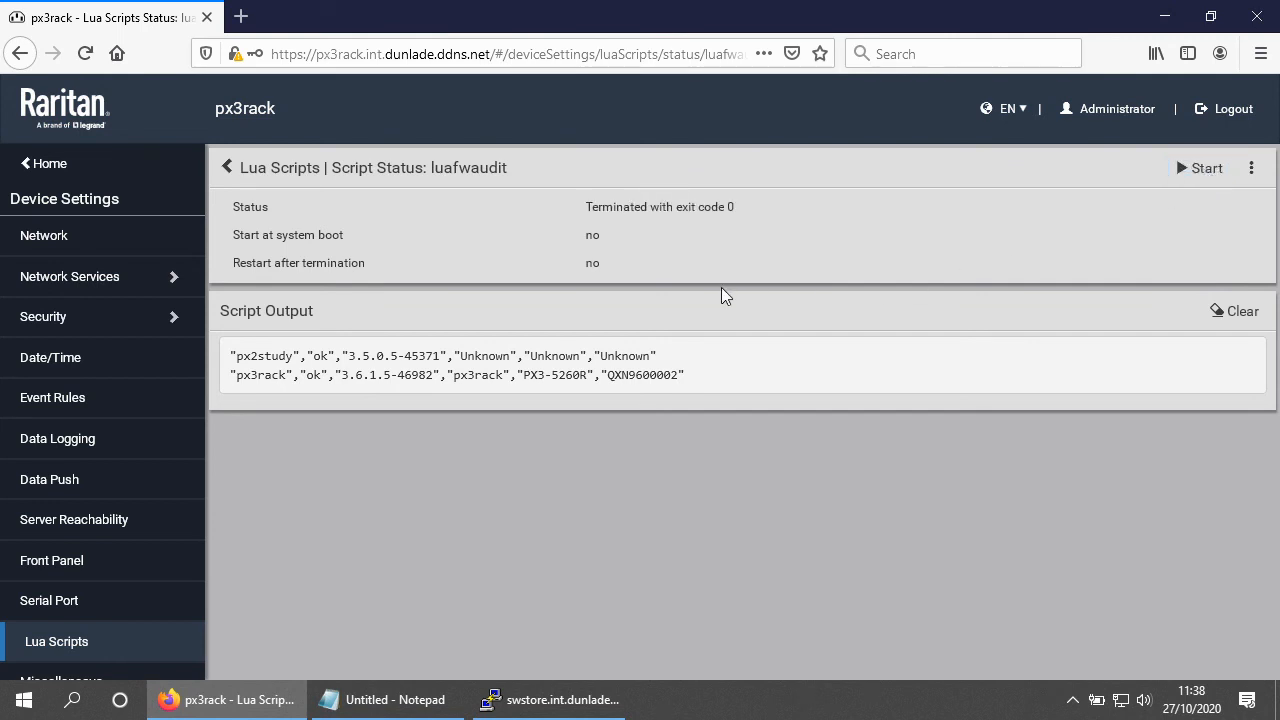
{"action": "mouse_move", "coordinate": [352, 354]}
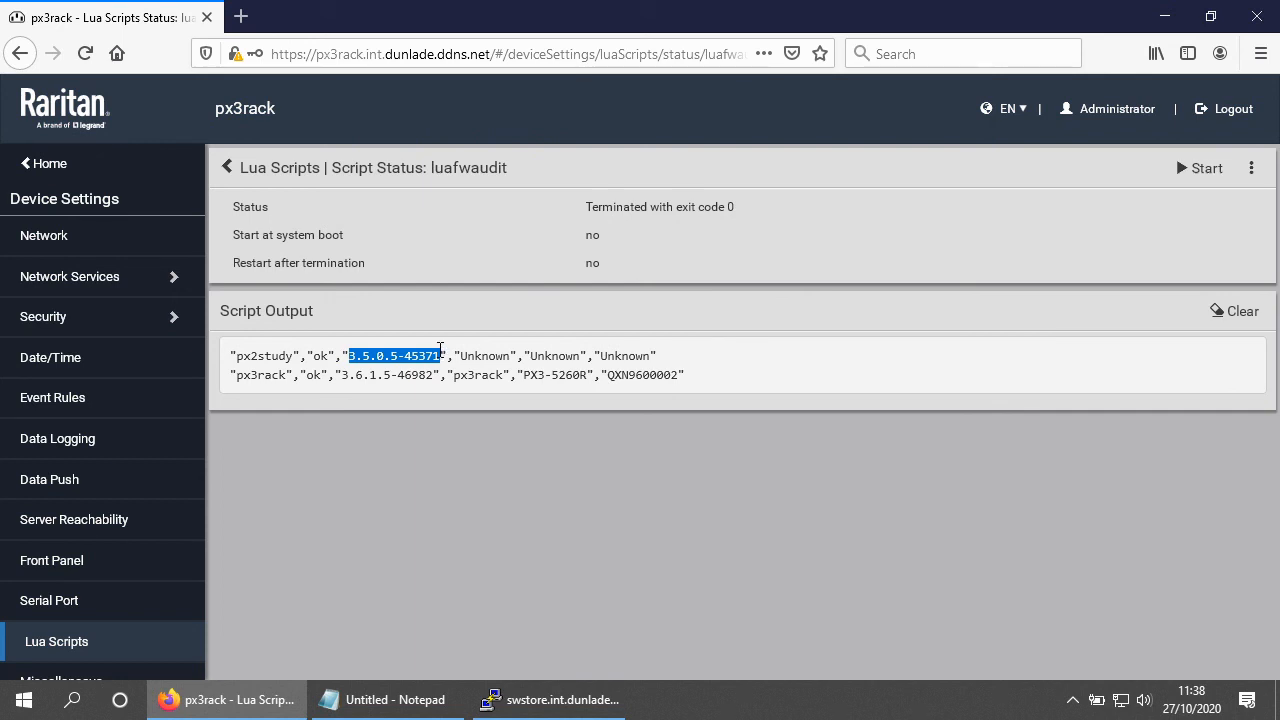
{"action": "mouse_move", "coordinate": [338, 390]}
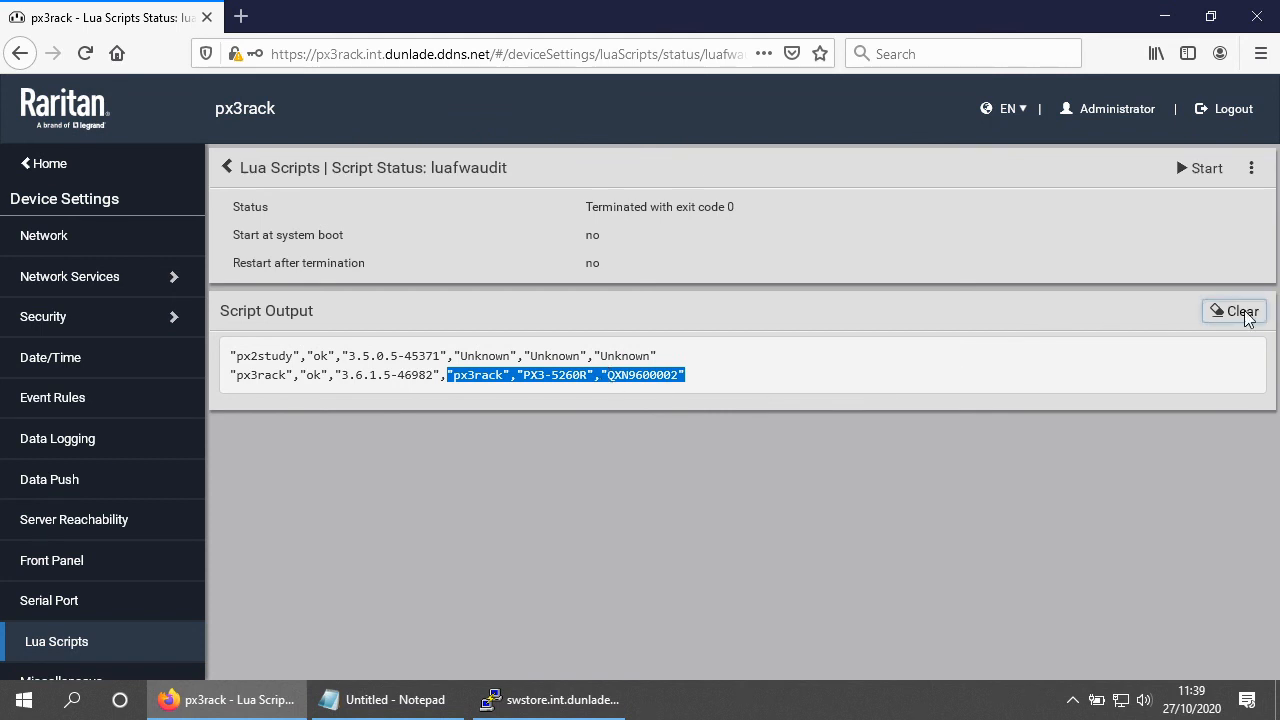
Step: Clear the output and replace px2study and px3rack in PDUNAMES with 10.1.2.0
{"action": "left_click", "coordinate": [1250, 167]}
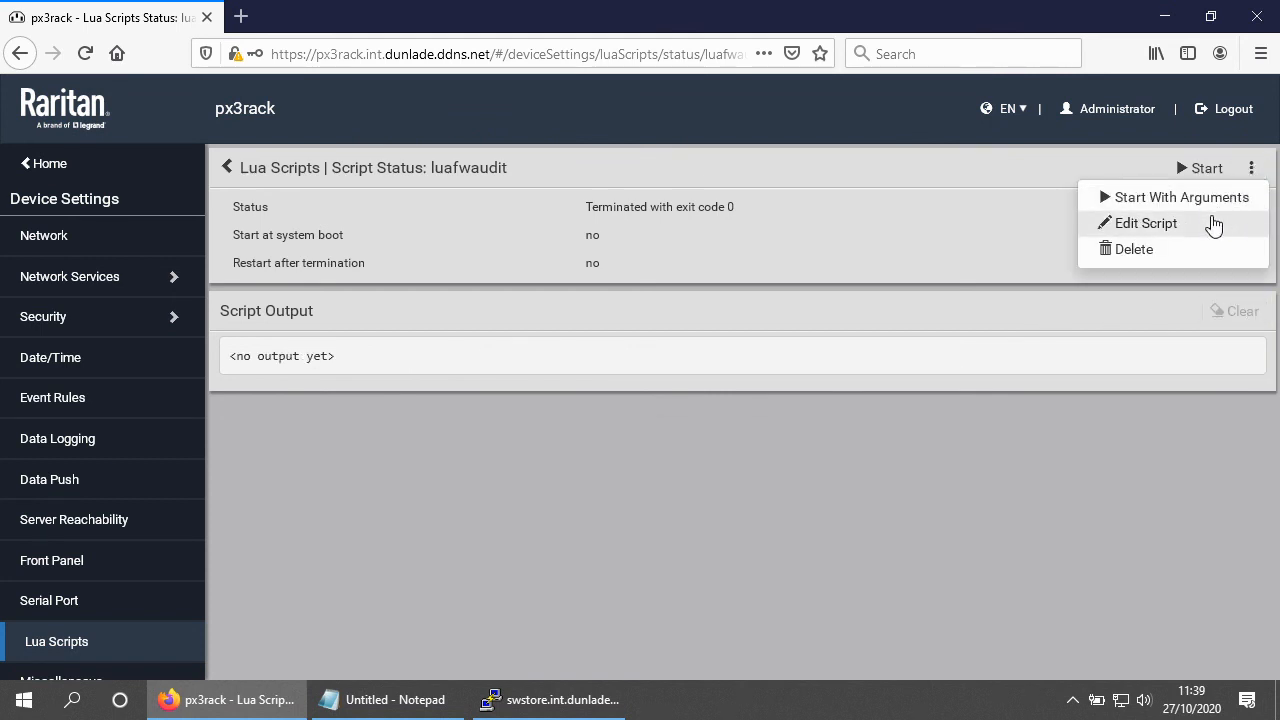
{"action": "left_click", "coordinate": [1144, 223]}
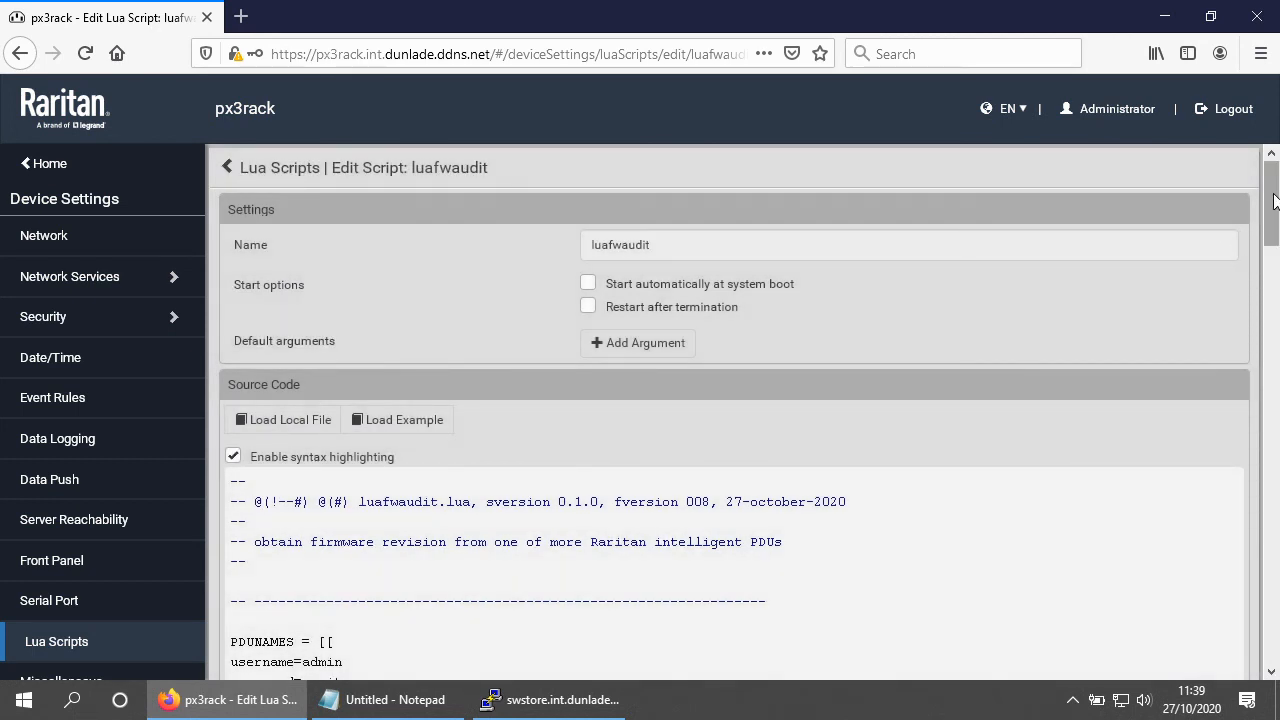
{"action": "scroll", "scroll_direction": "down", "scroll_amount": 3}
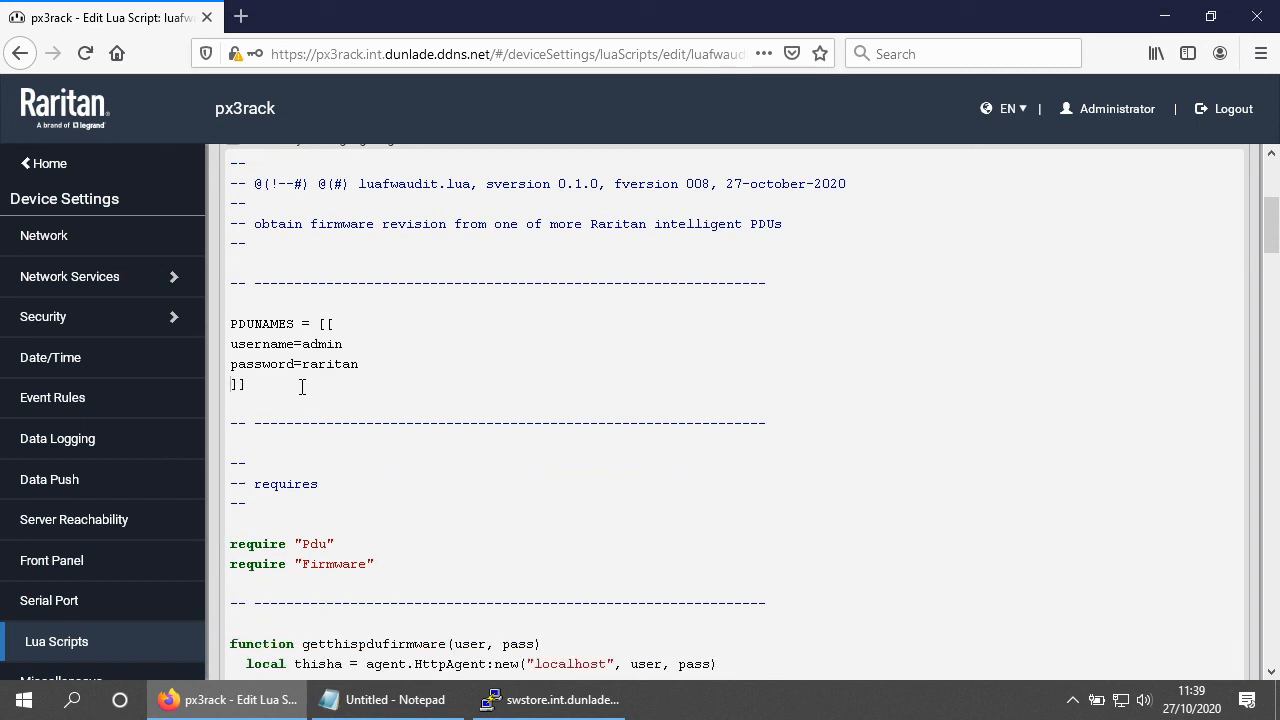
{"action": "type", "text": "10."}
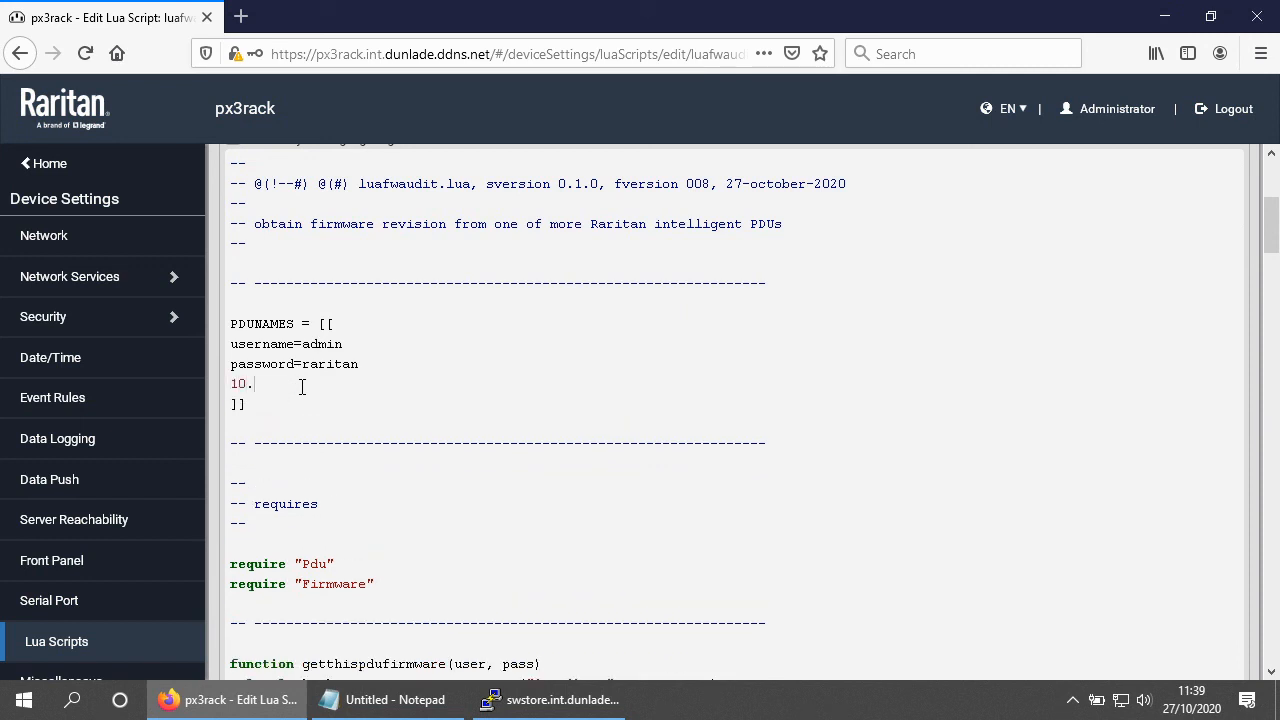
{"action": "type", "text": "1.2.0"}
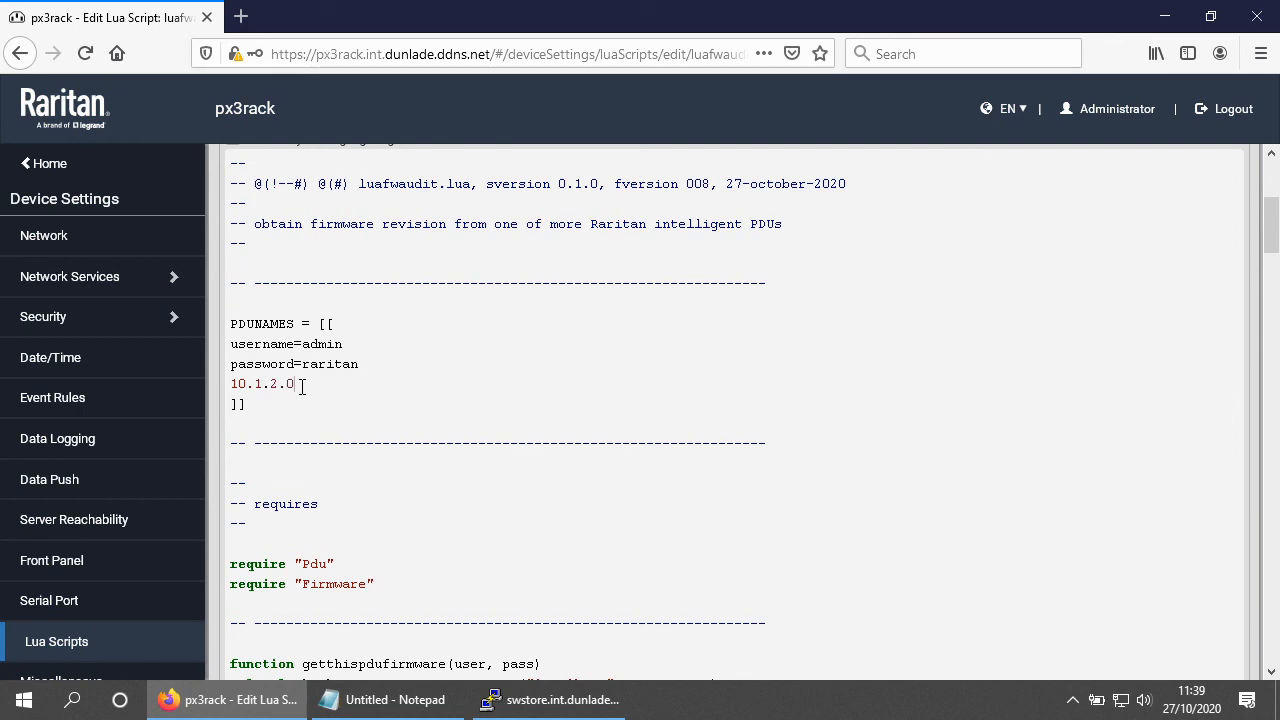
{"action": "scroll", "scroll_direction": "down", "scroll_amount": 3}
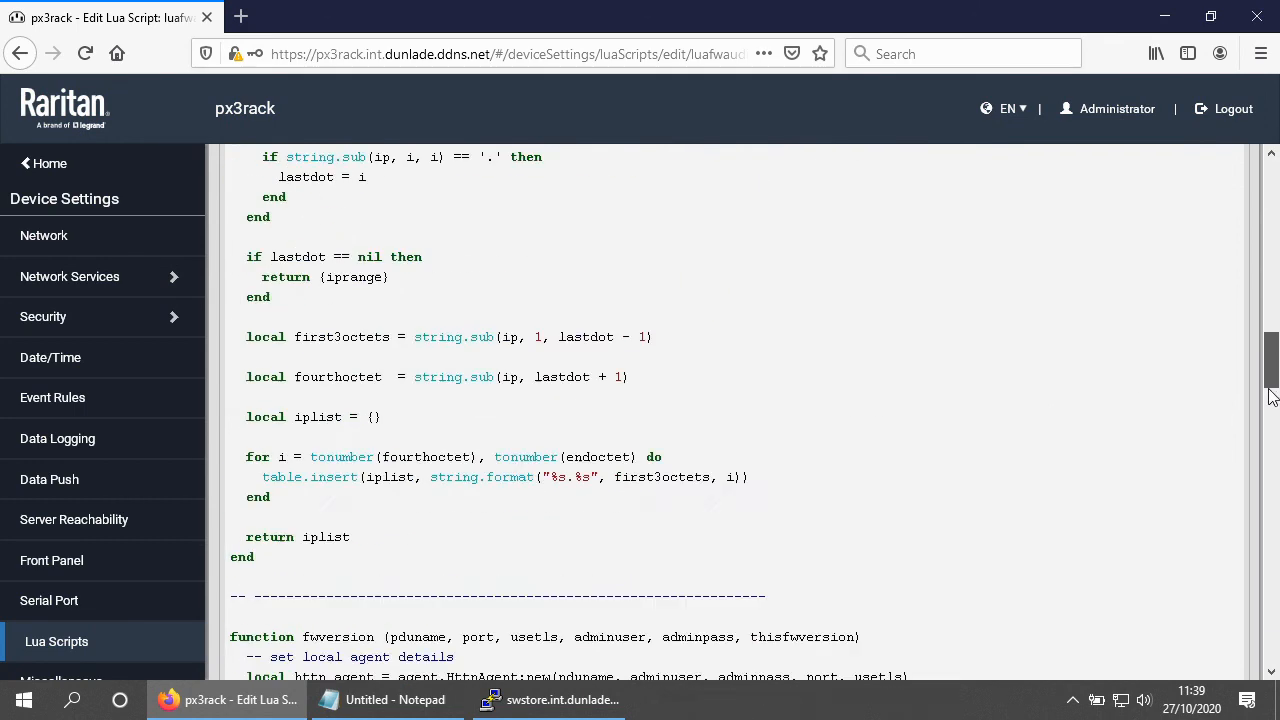
Step: Save luafwaudit, rerun it to get firmware 3.5.0.5-45371 for 10.1.2.0, and clear the output
{"action": "left_click", "coordinate": [1218, 650]}
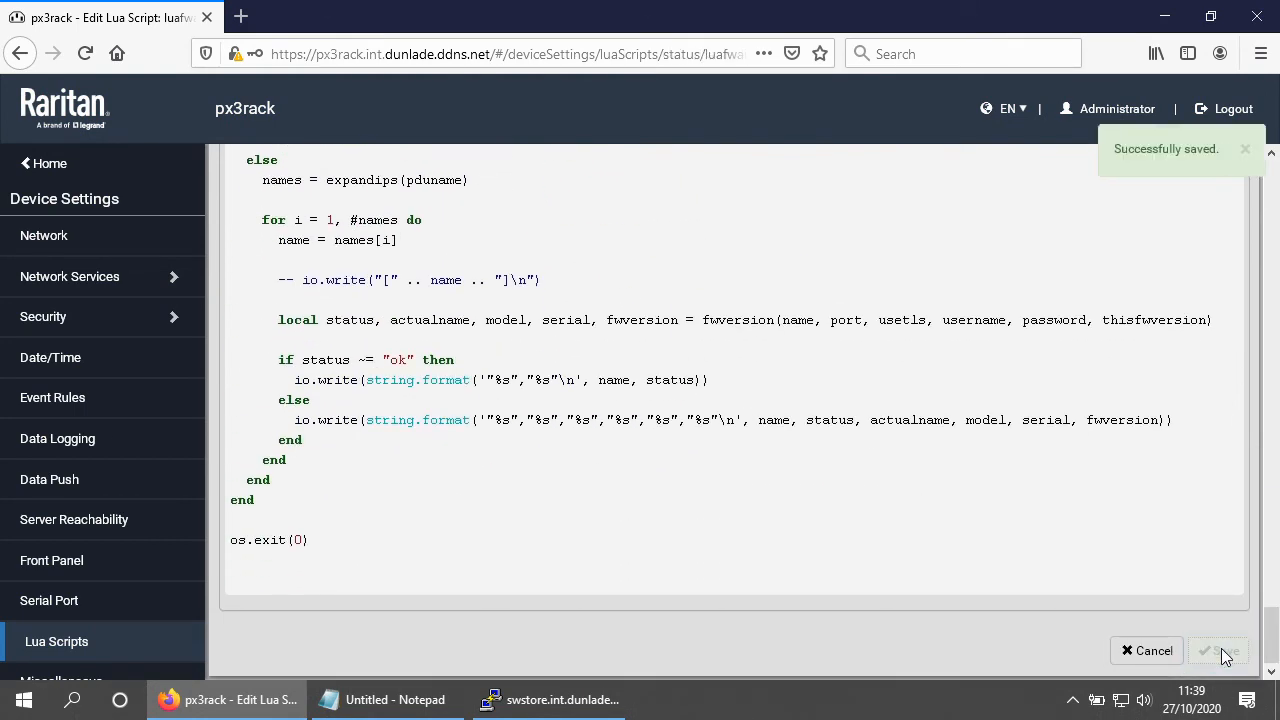
{"action": "left_click", "coordinate": [1218, 650]}
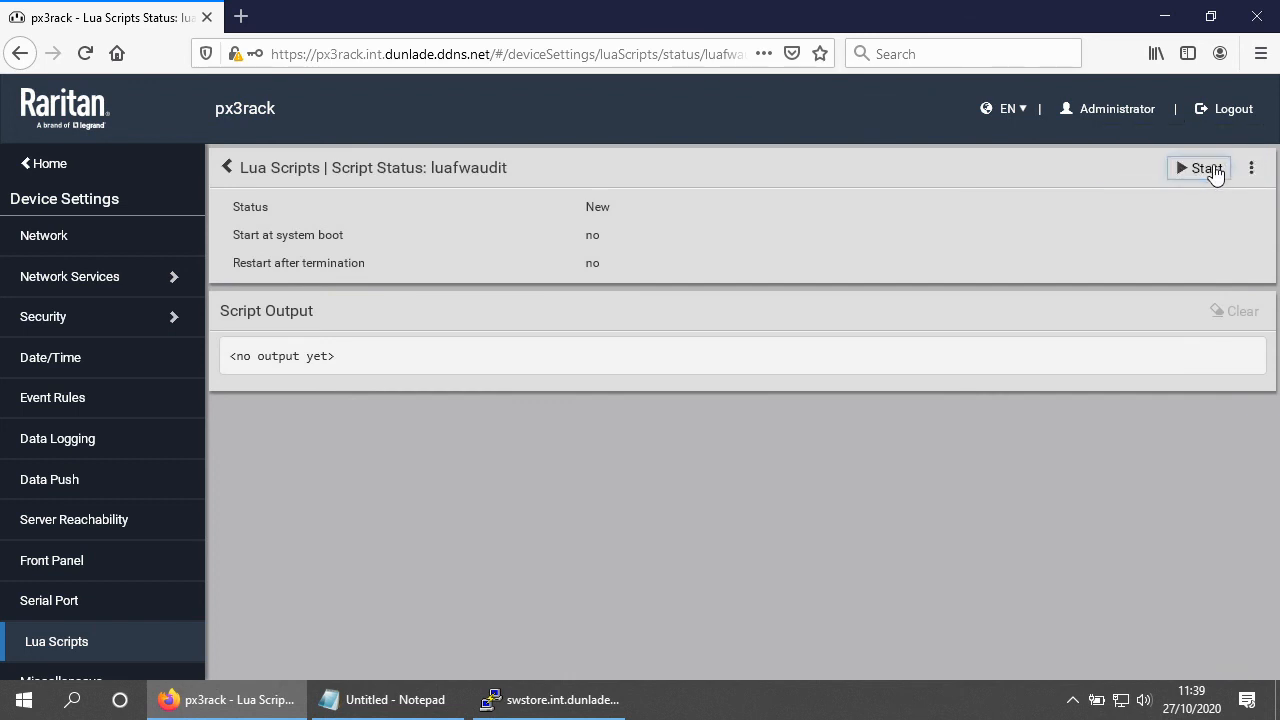
{"action": "left_click", "coordinate": [1199, 167]}
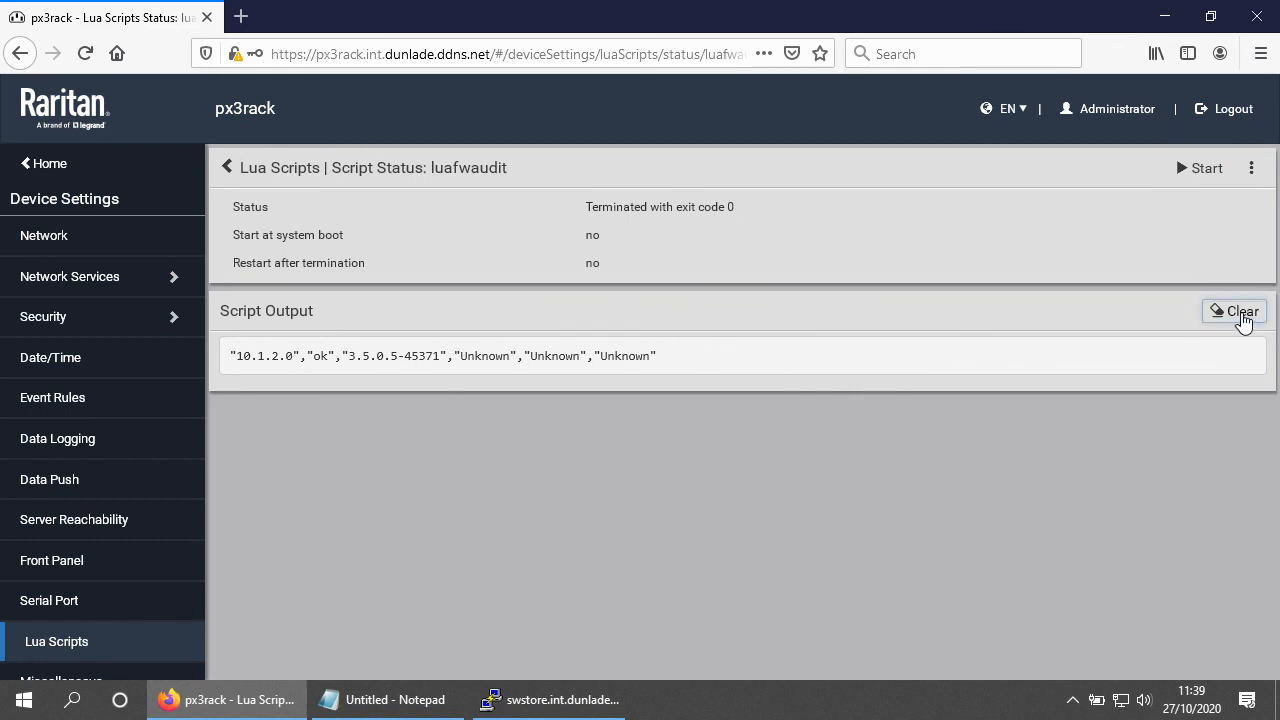
{"action": "left_click", "coordinate": [1250, 167]}
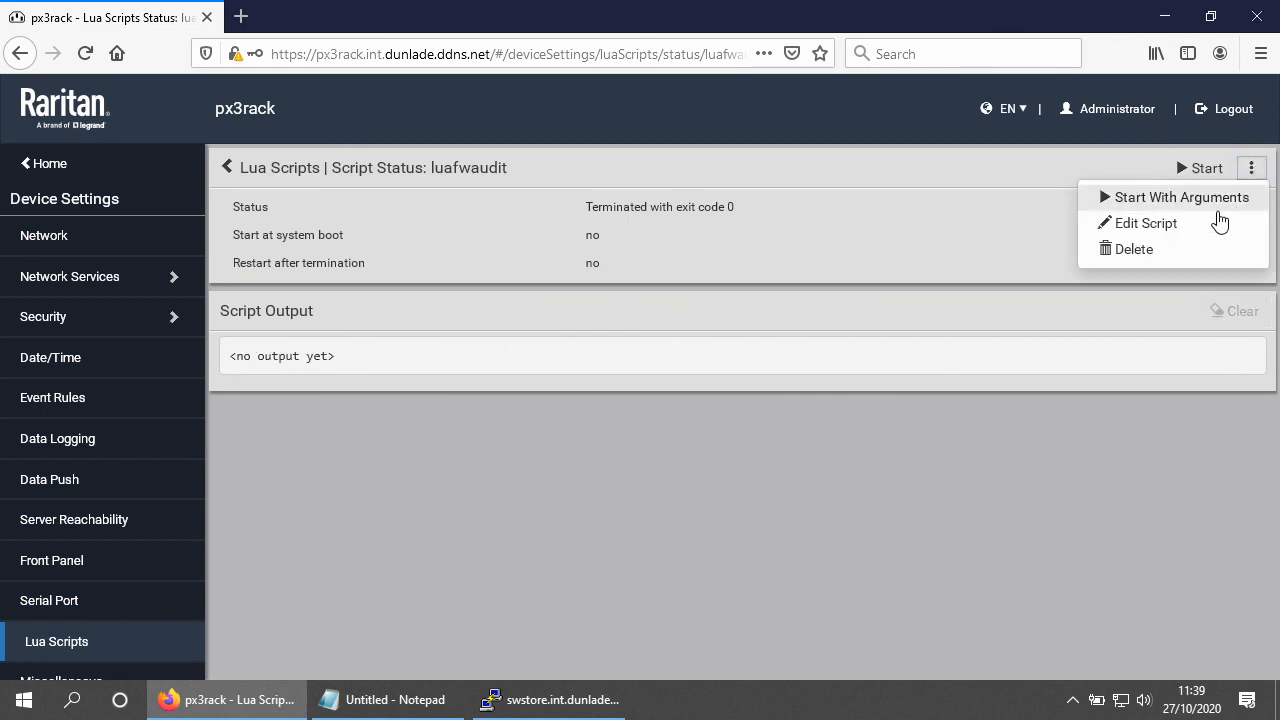
Step: Extend the PDUNAMES address to the range 10.1.2.0~10 and save the script
{"action": "left_click", "coordinate": [1145, 223]}
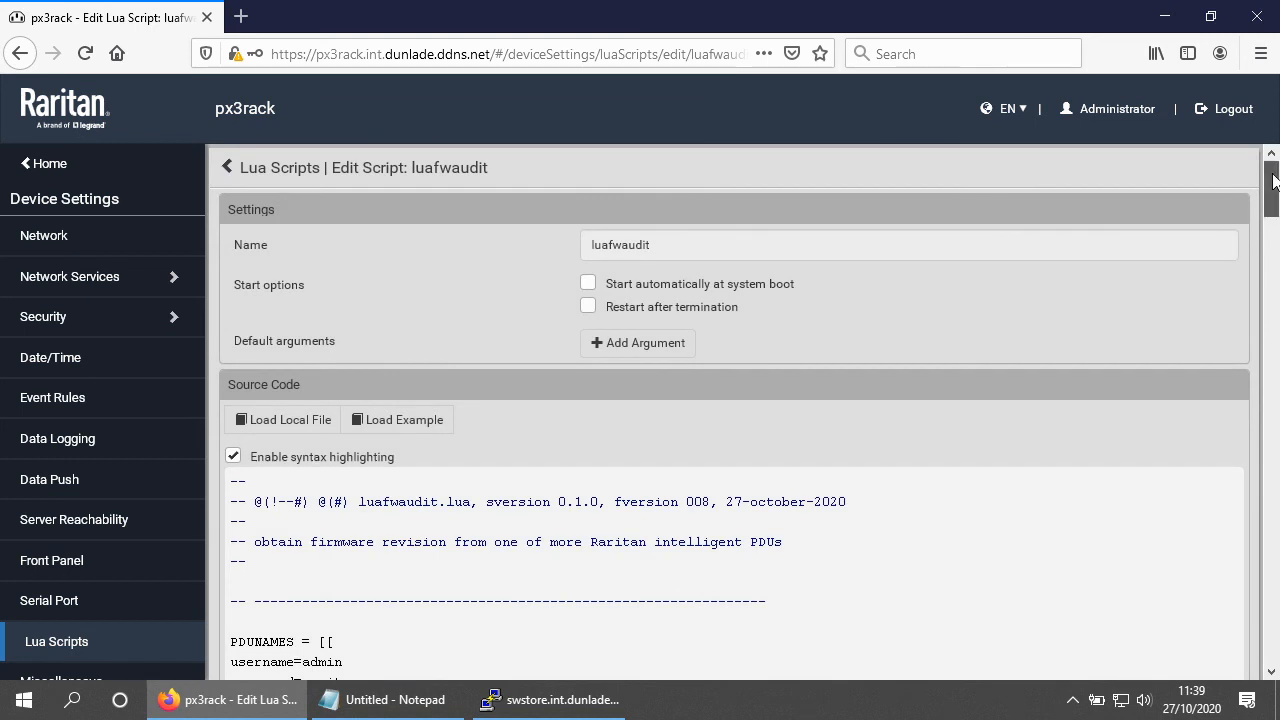
{"action": "scroll", "scroll_direction": "down", "scroll_amount": 3}
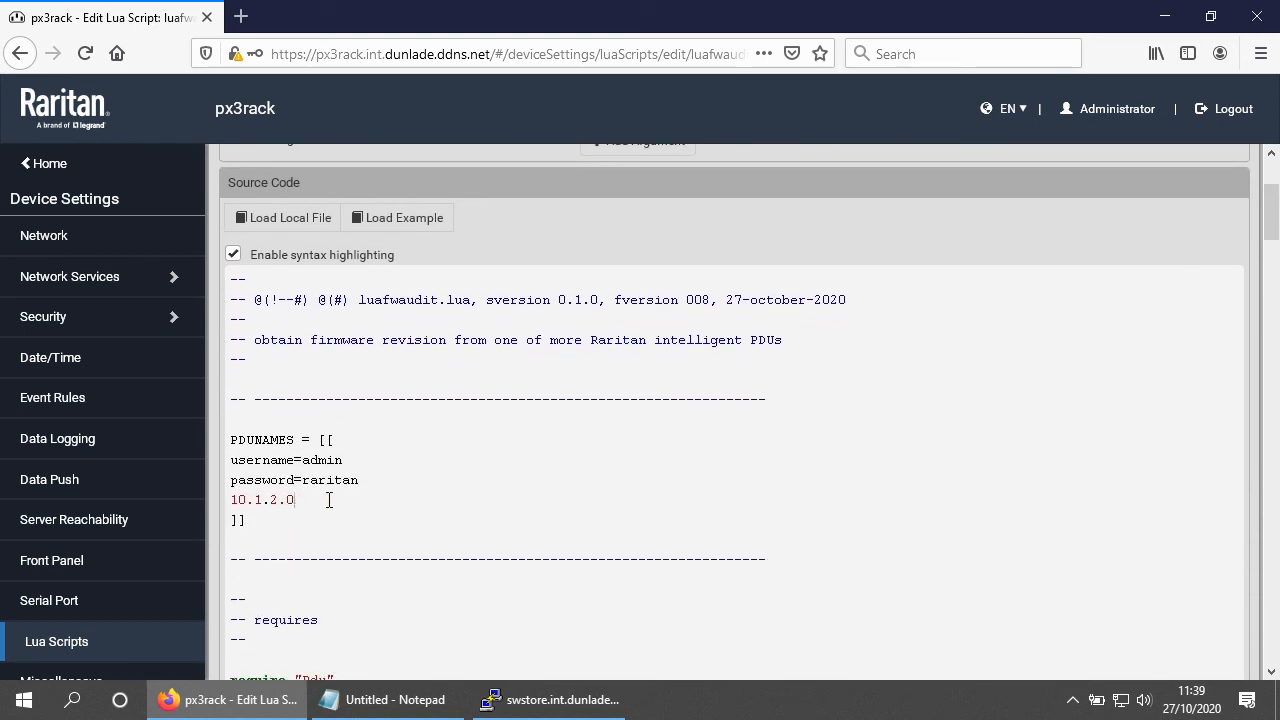
{"action": "type", "text": "~"}
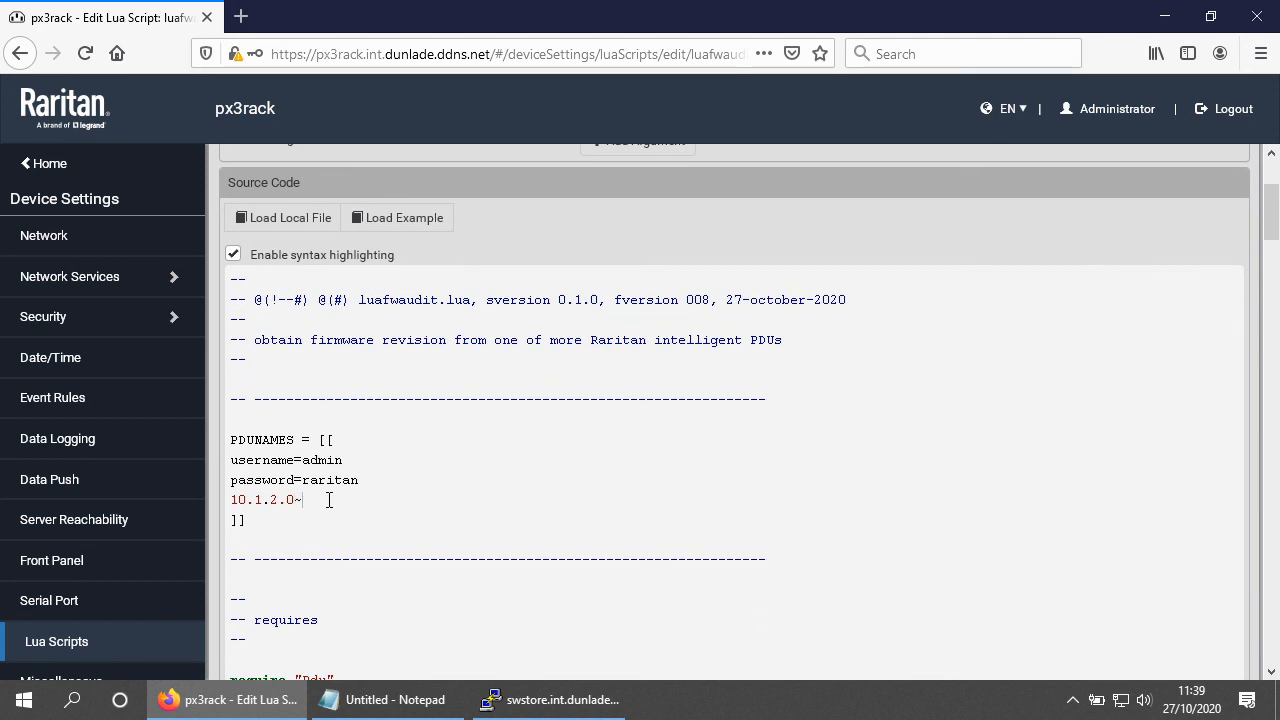
{"action": "type", "text": "10"}
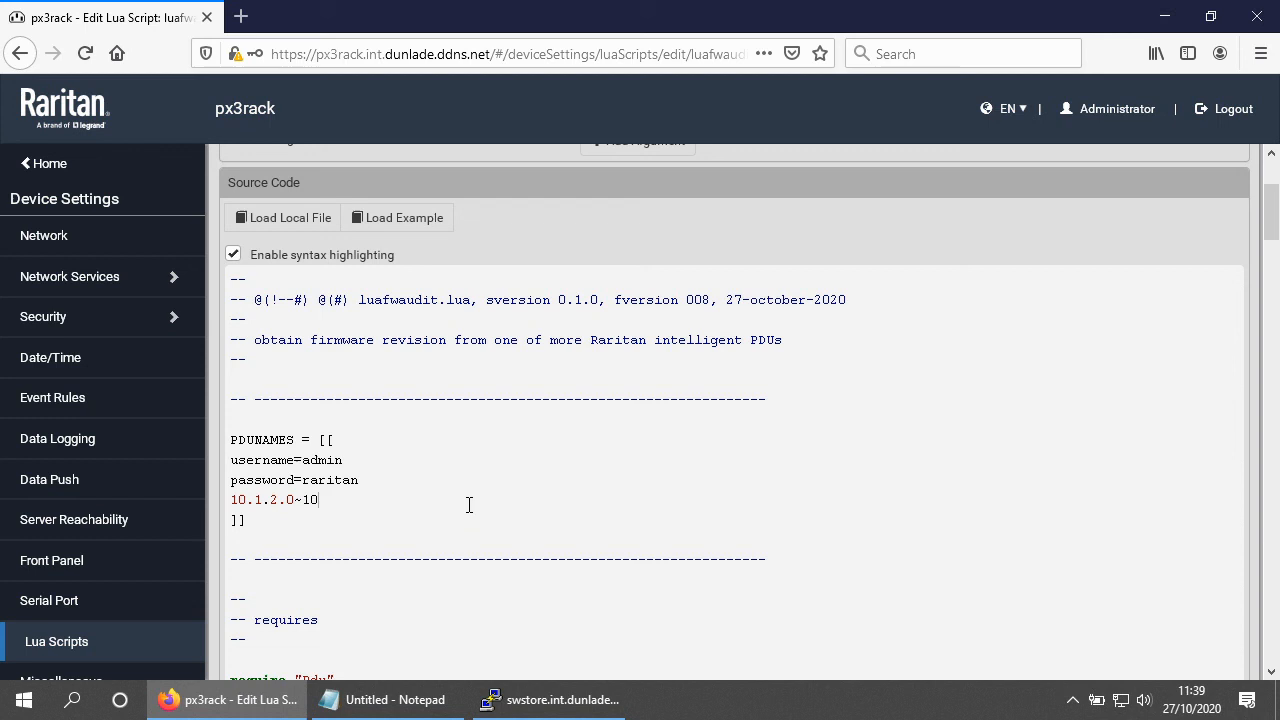
{"action": "left_click", "coordinate": [245, 500]}
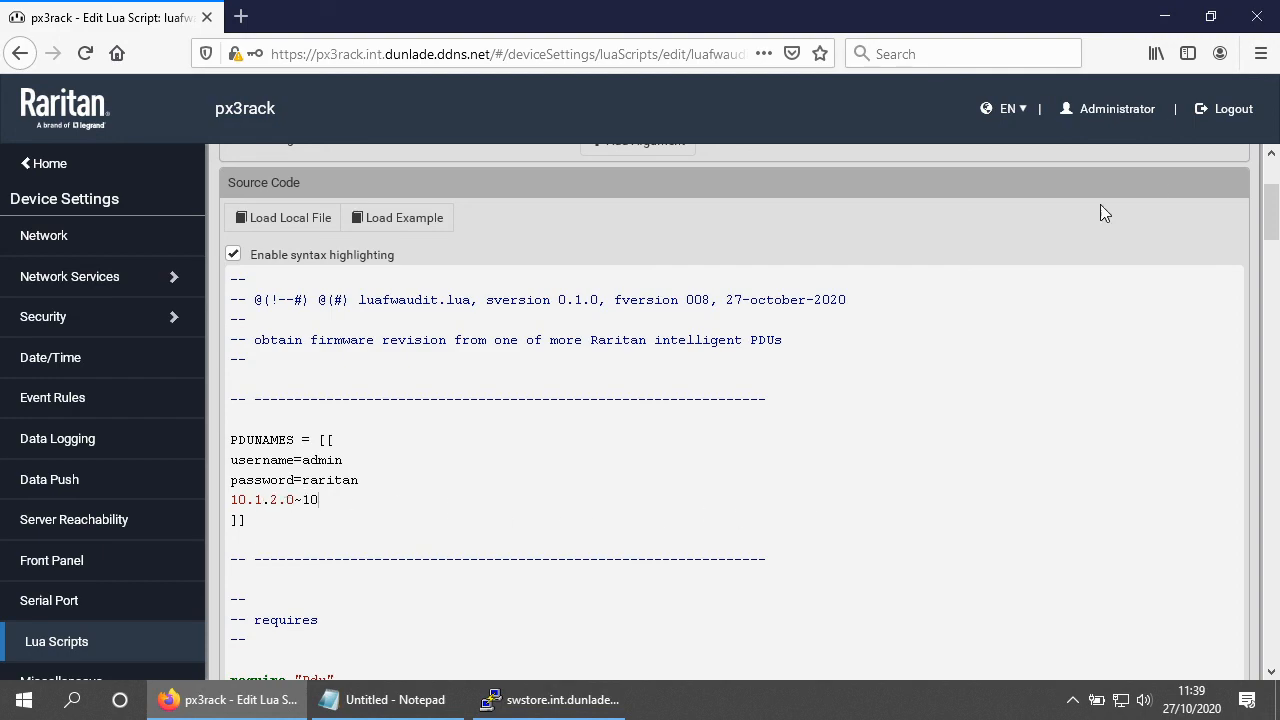
{"action": "scroll", "scroll_direction": "down", "scroll_amount": 3}
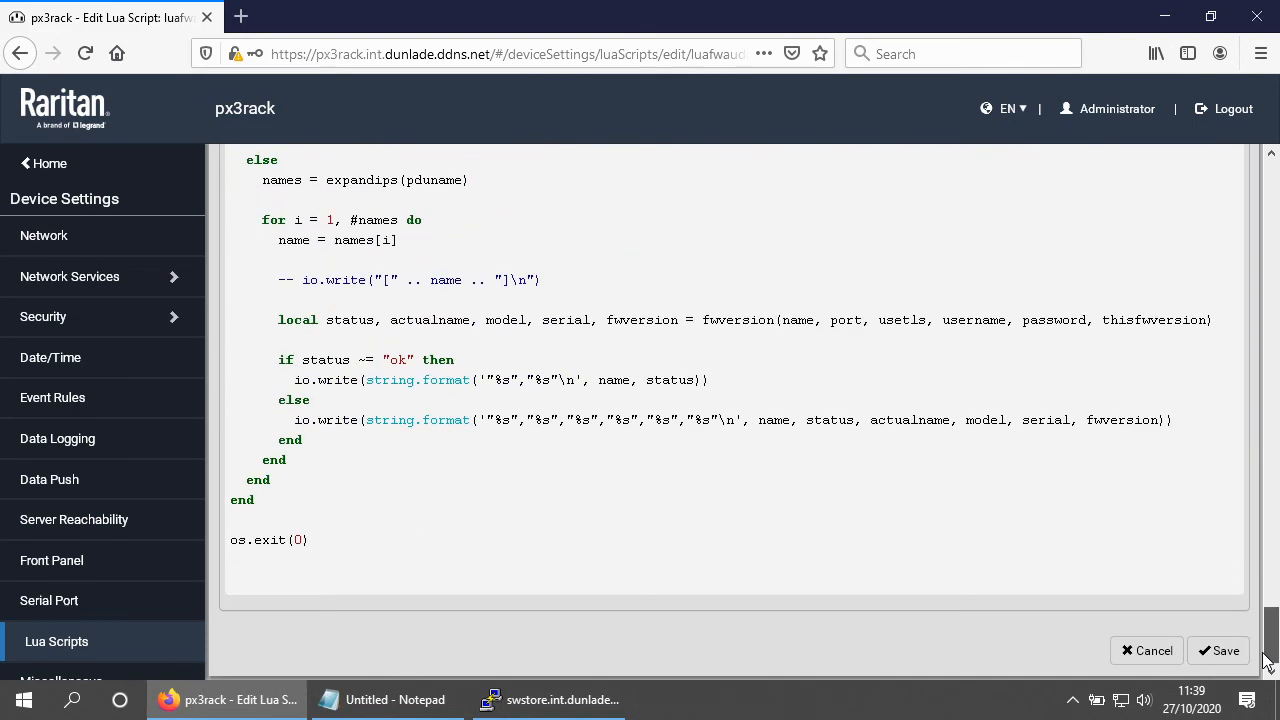
{"action": "left_click", "coordinate": [1218, 650]}
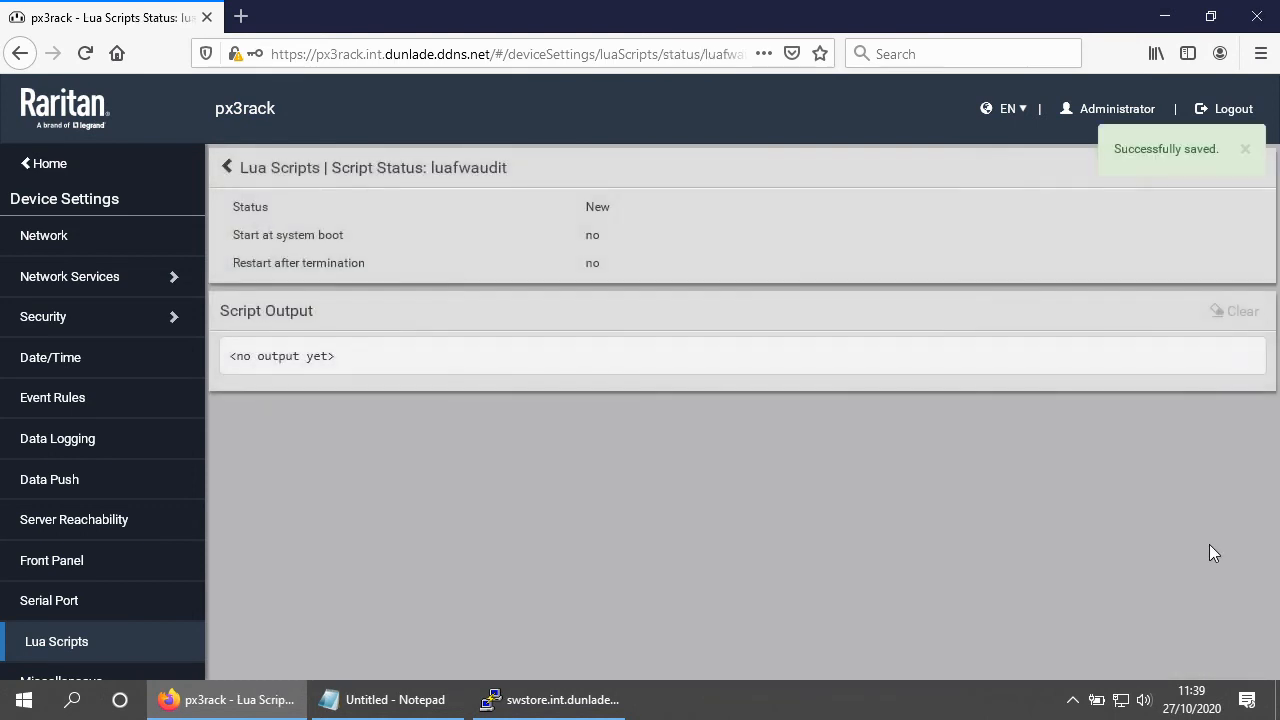
Step: Run luafwaudit over 10.1.2.0 through 10.1.2.10 until it exits with code 0
{"action": "left_click", "coordinate": [1200, 168]}
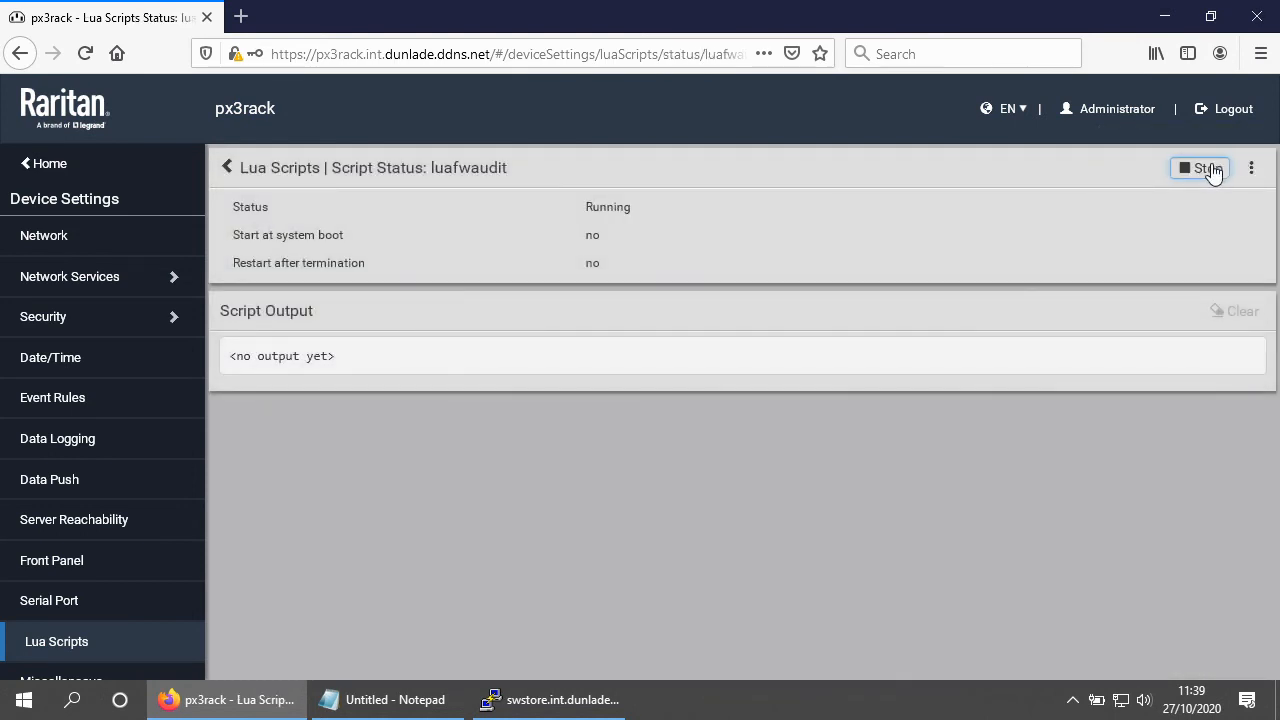
{"action": "left_click", "coordinate": [1199, 168]}
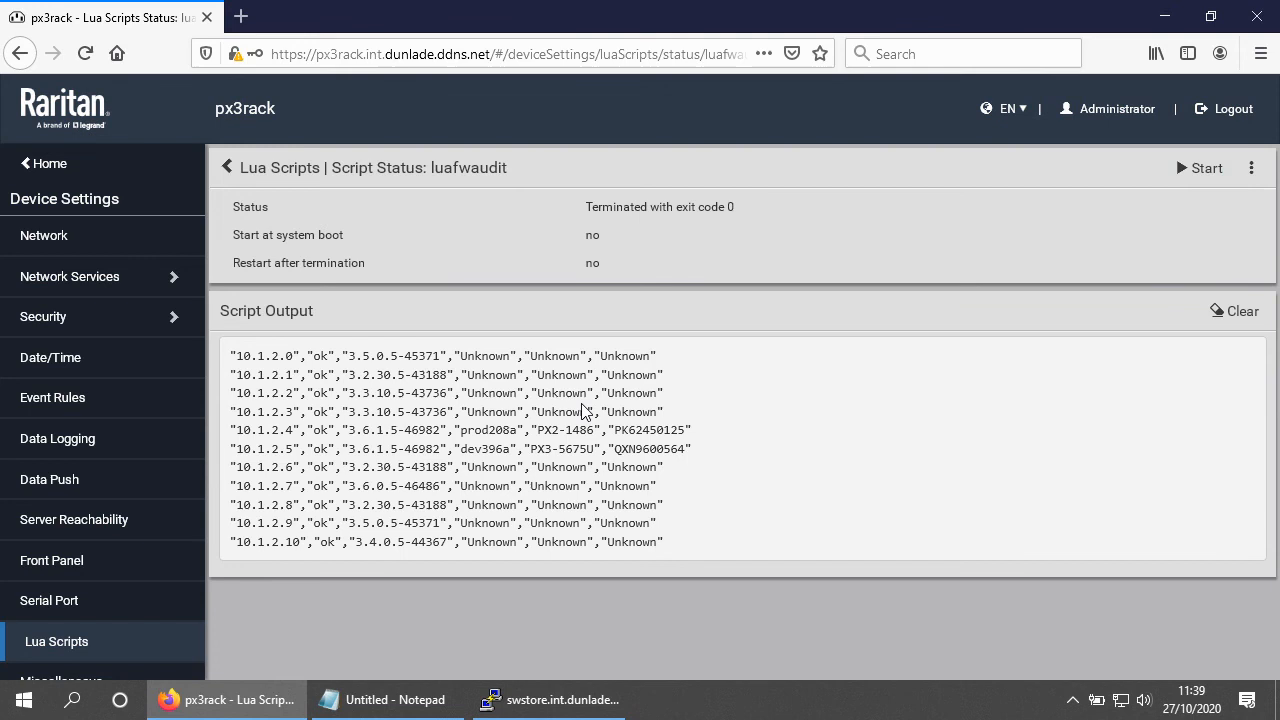
{"action": "mouse_move", "coordinate": [287, 543]}
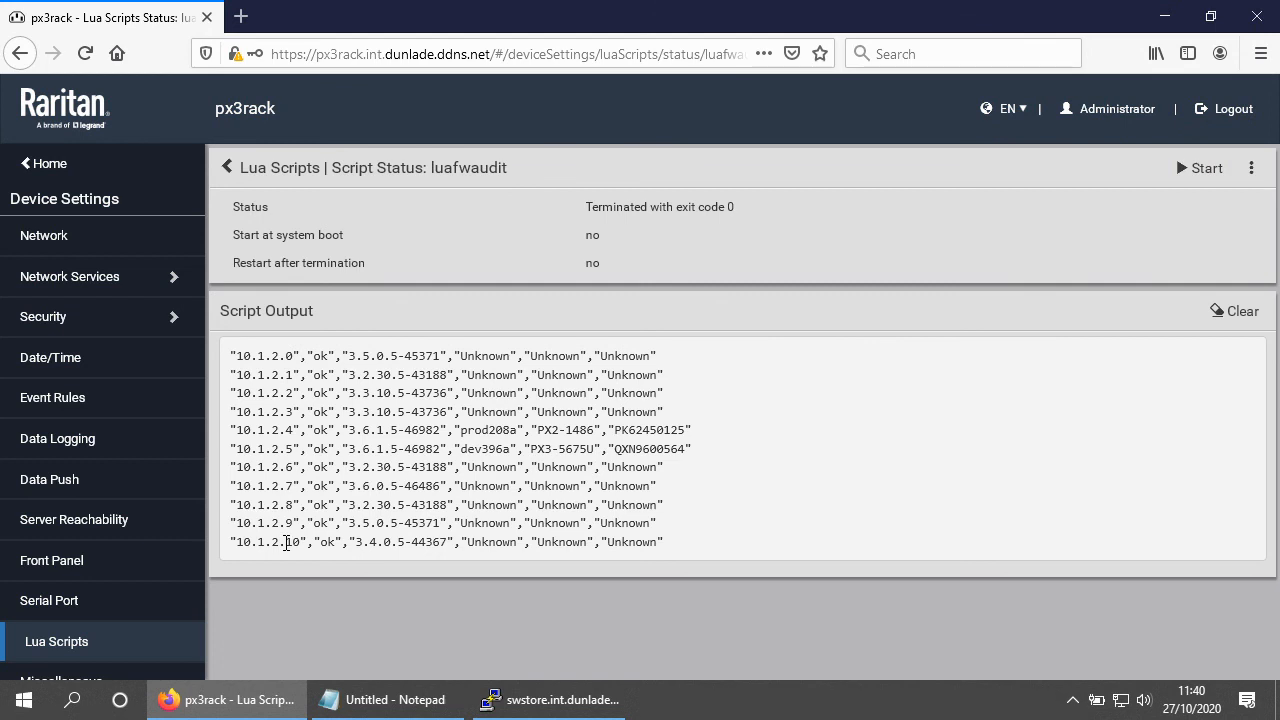
{"action": "mouse_move", "coordinate": [705, 424]}
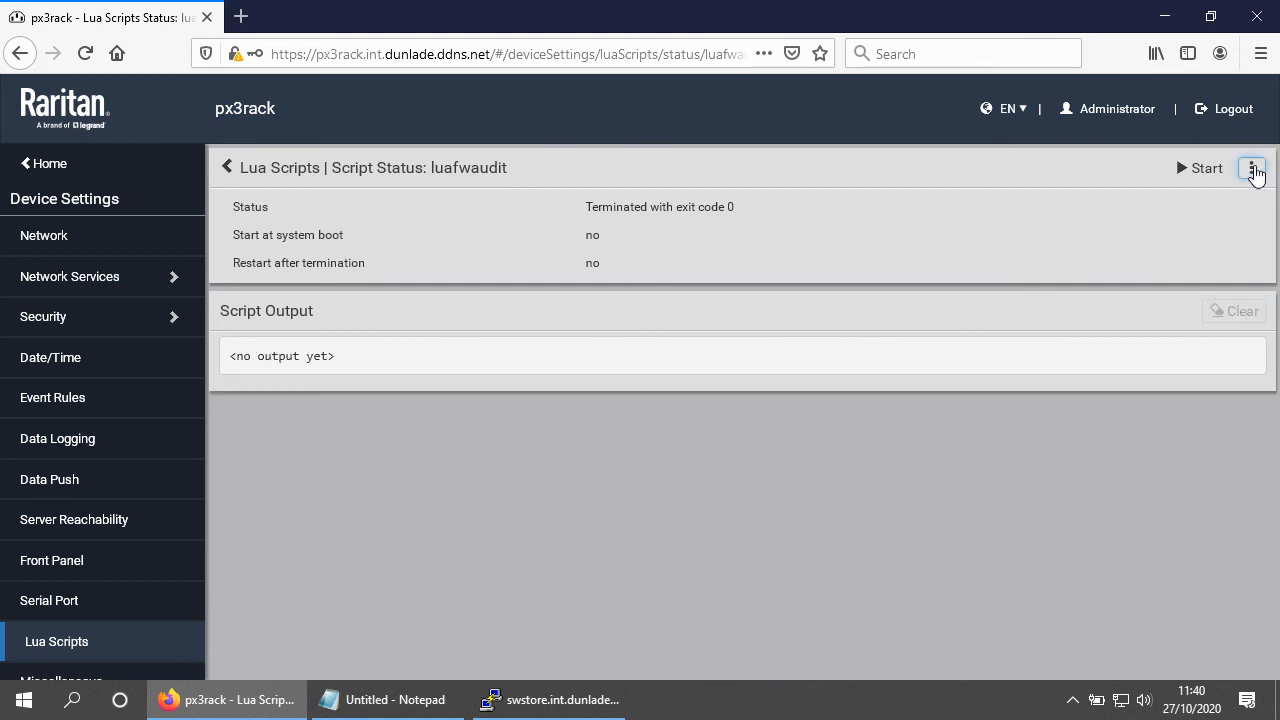
Step: Set PDUNAMES to four ranges, 10.1.2.0~255 through 10.1.5.0~255, and save luafwaudit
{"action": "left_click", "coordinate": [1252, 167]}
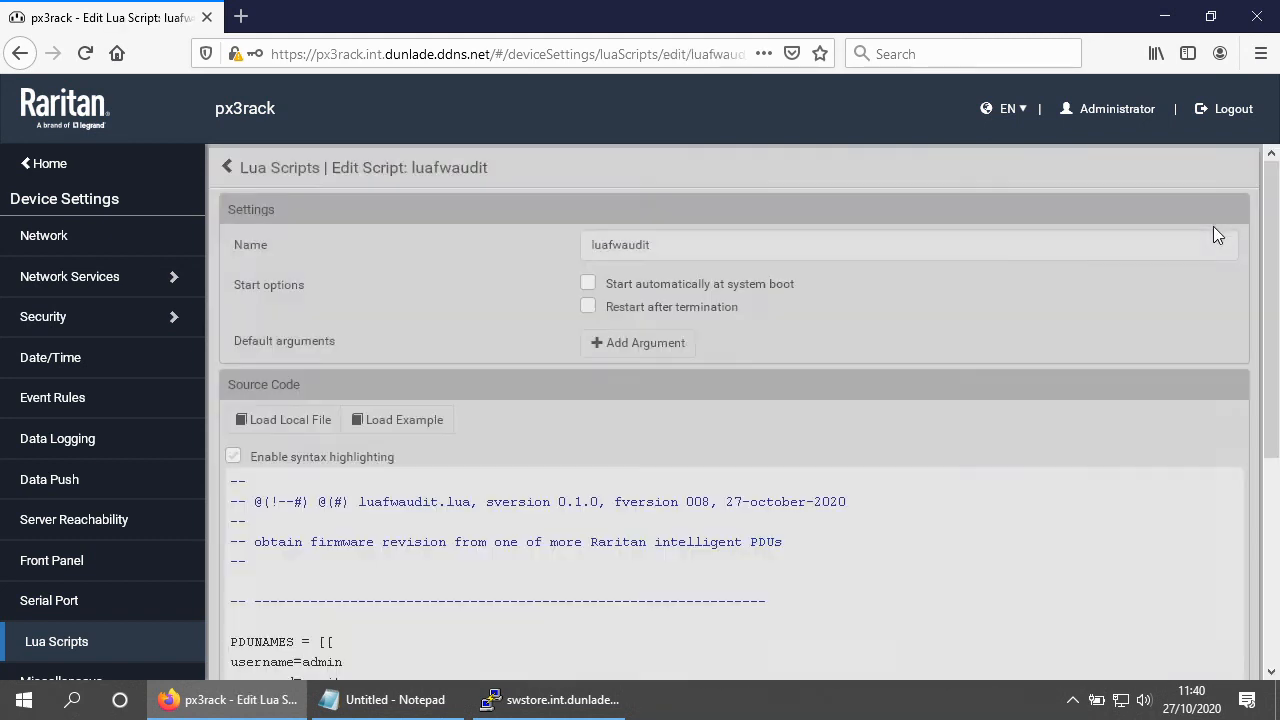
{"action": "scroll", "scroll_direction": "down", "scroll_amount": 3}
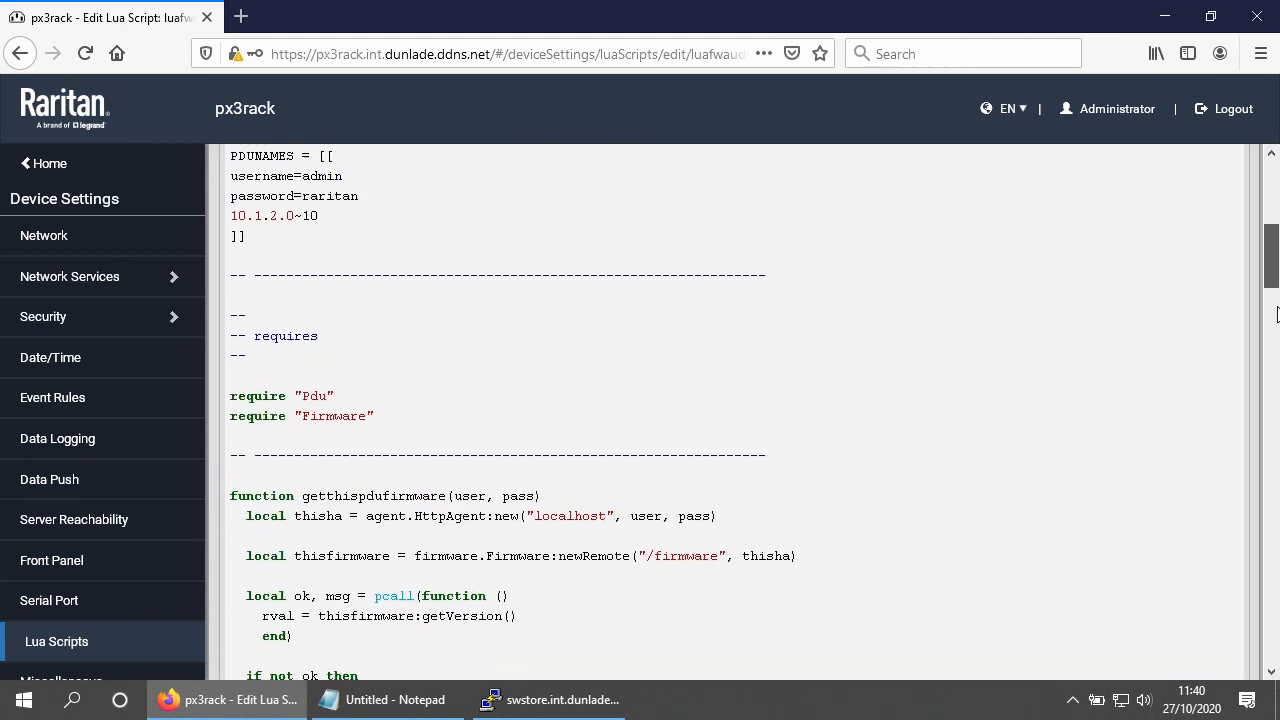
{"action": "scroll", "scroll_direction": "up", "scroll_amount": 3}
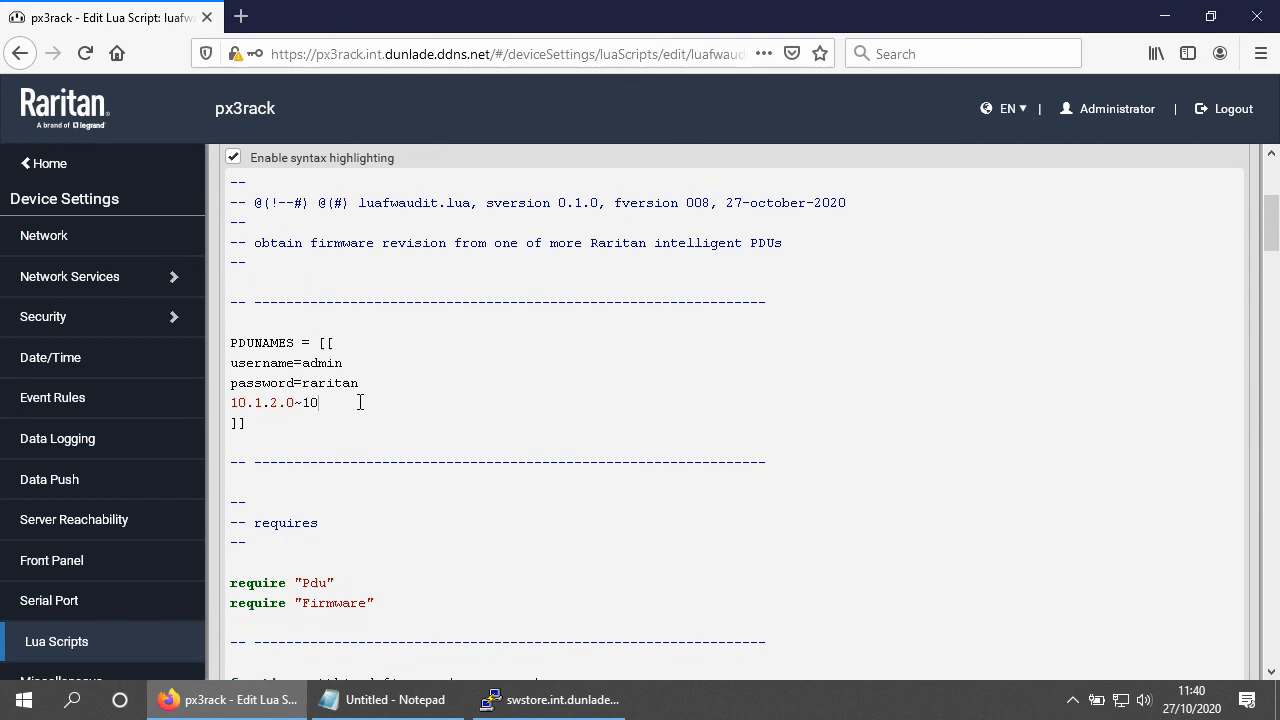
{"action": "type", "text": "55"}
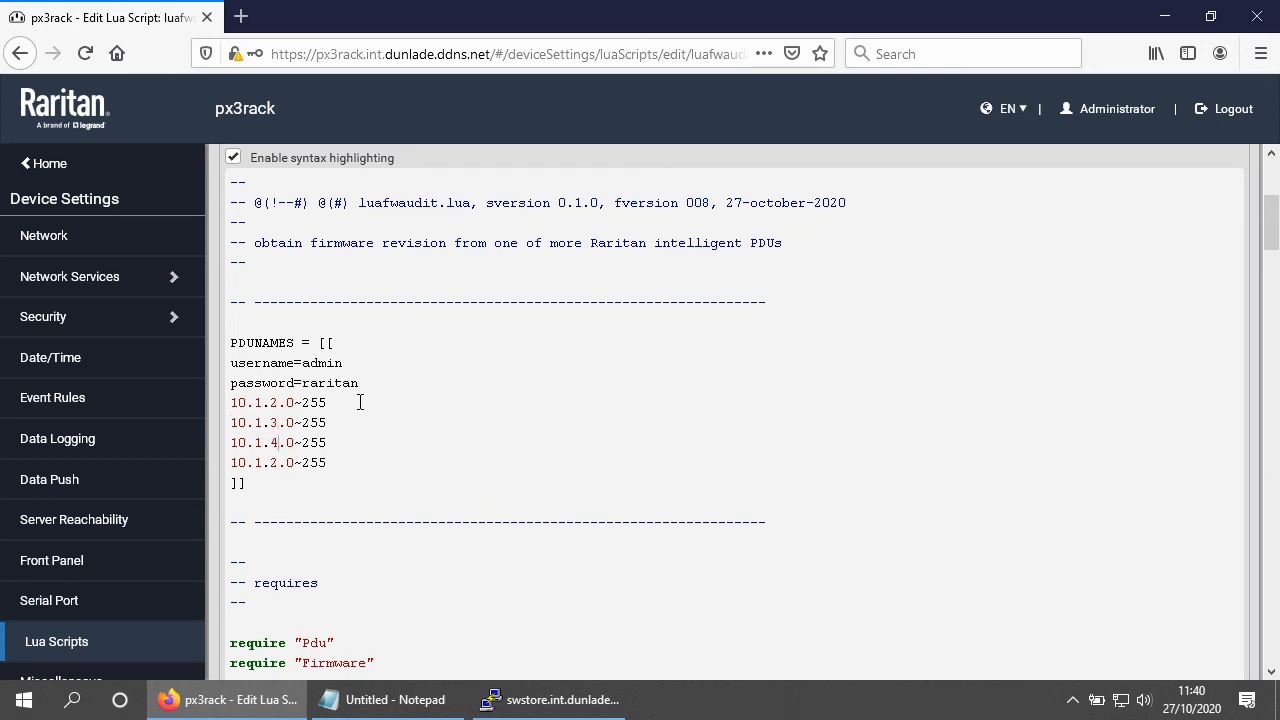
{"action": "type", "text": "5"}
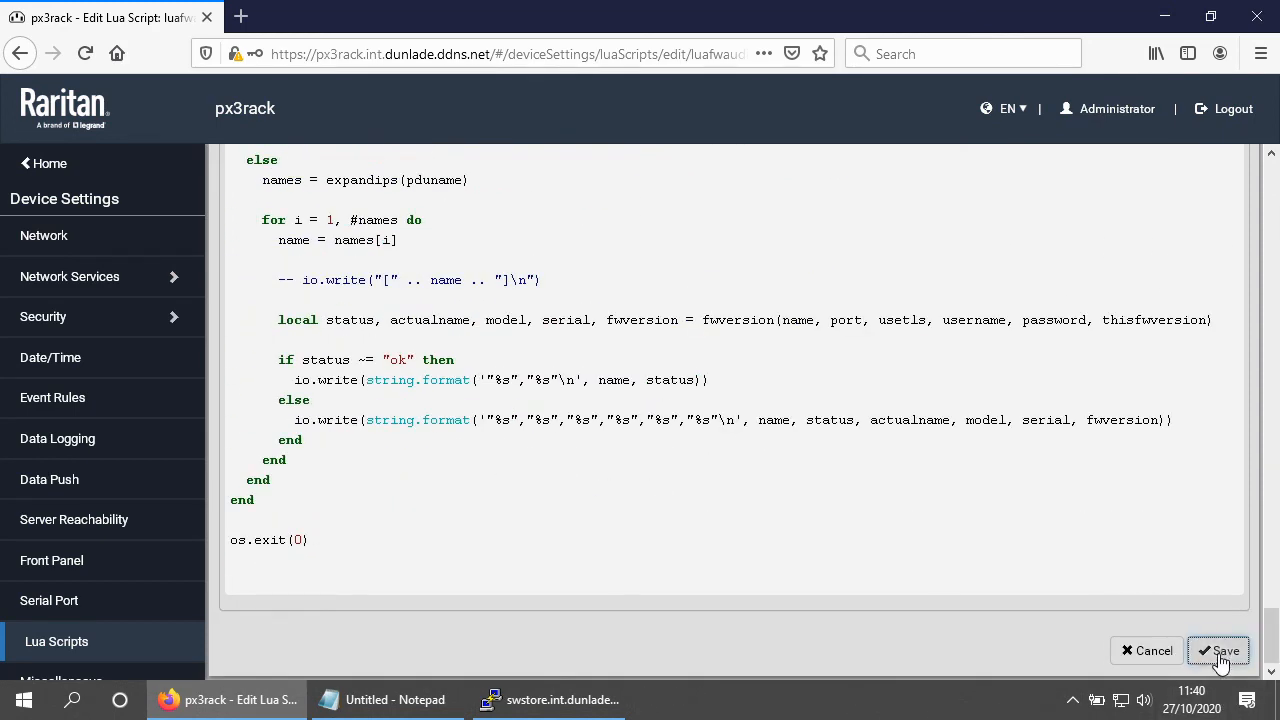
{"action": "left_click", "coordinate": [1218, 650]}
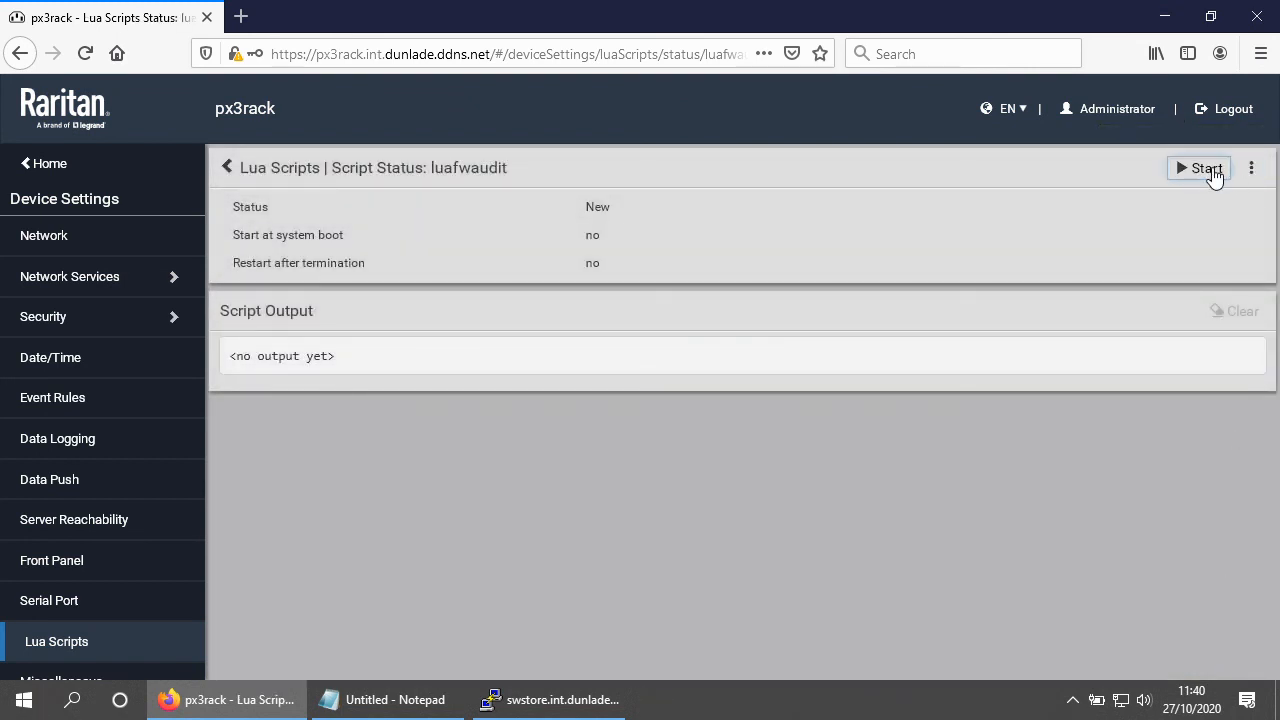
Step: Start the four-subnet scan and let it finish with exit code 0, reporting from 10.1.2.0
{"action": "left_click", "coordinate": [1198, 167]}
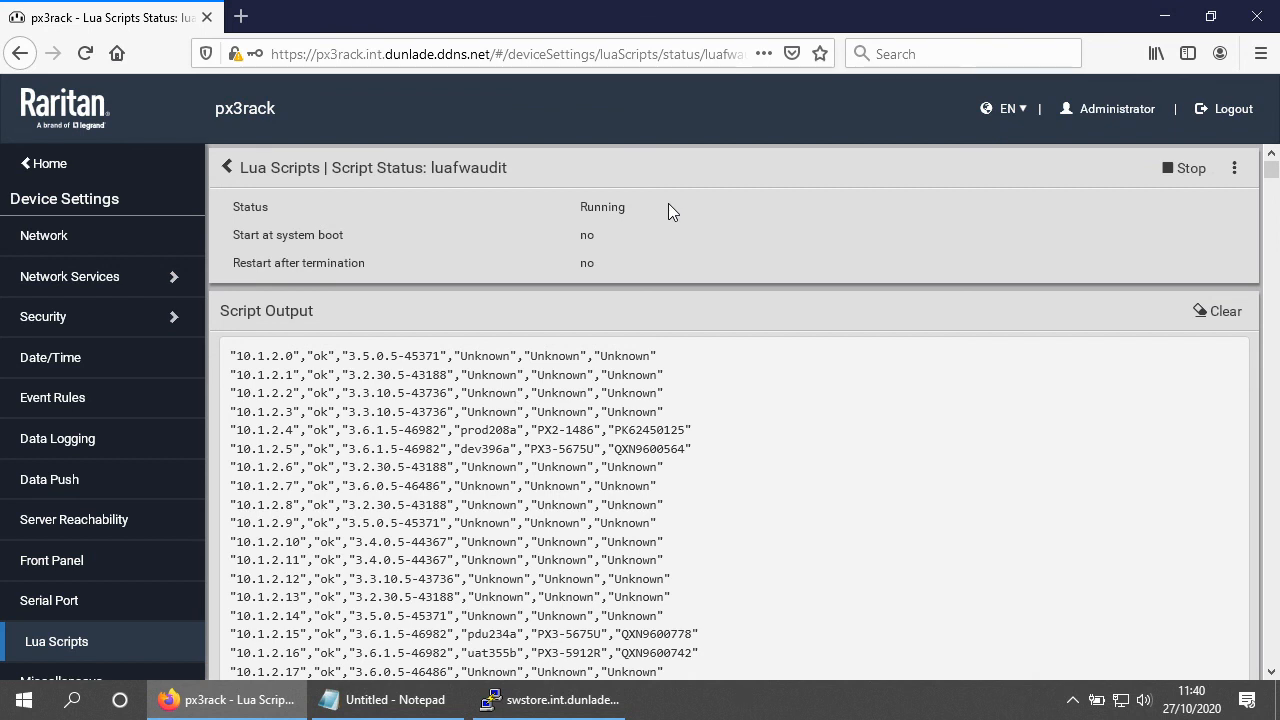
{"action": "left_click", "coordinate": [1188, 167]}
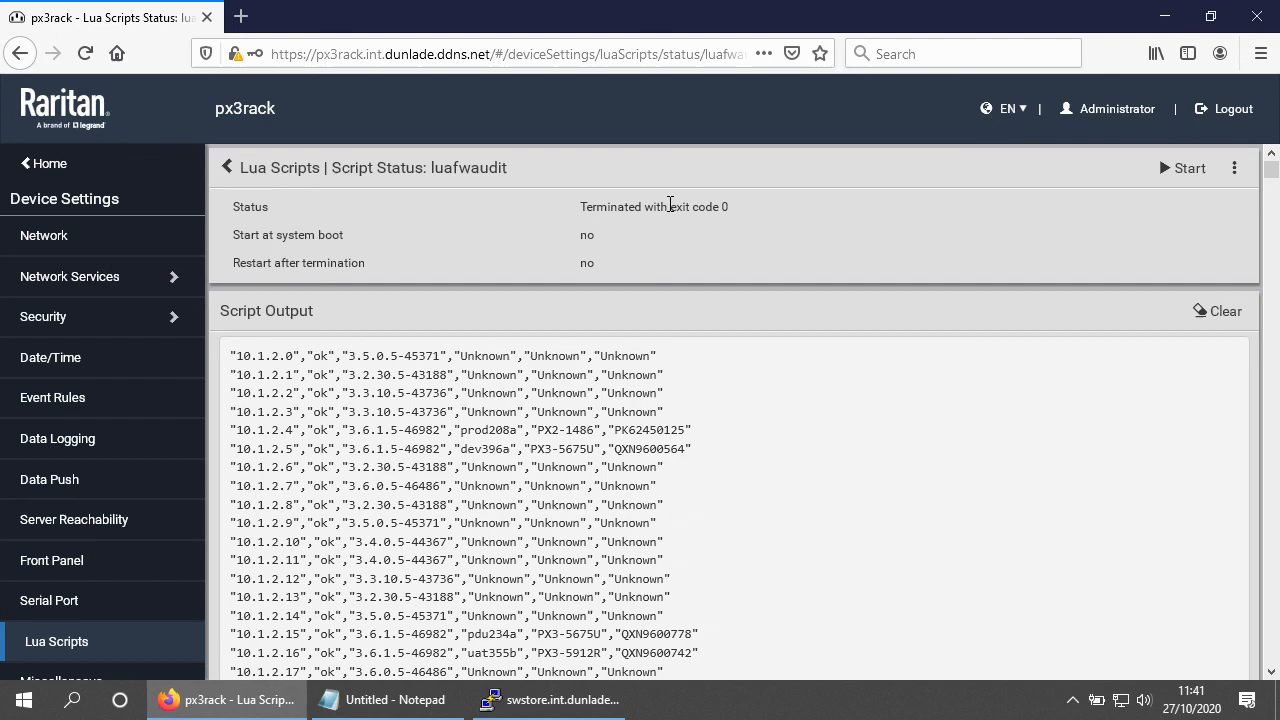
{"action": "mouse_move", "coordinate": [903, 234]}
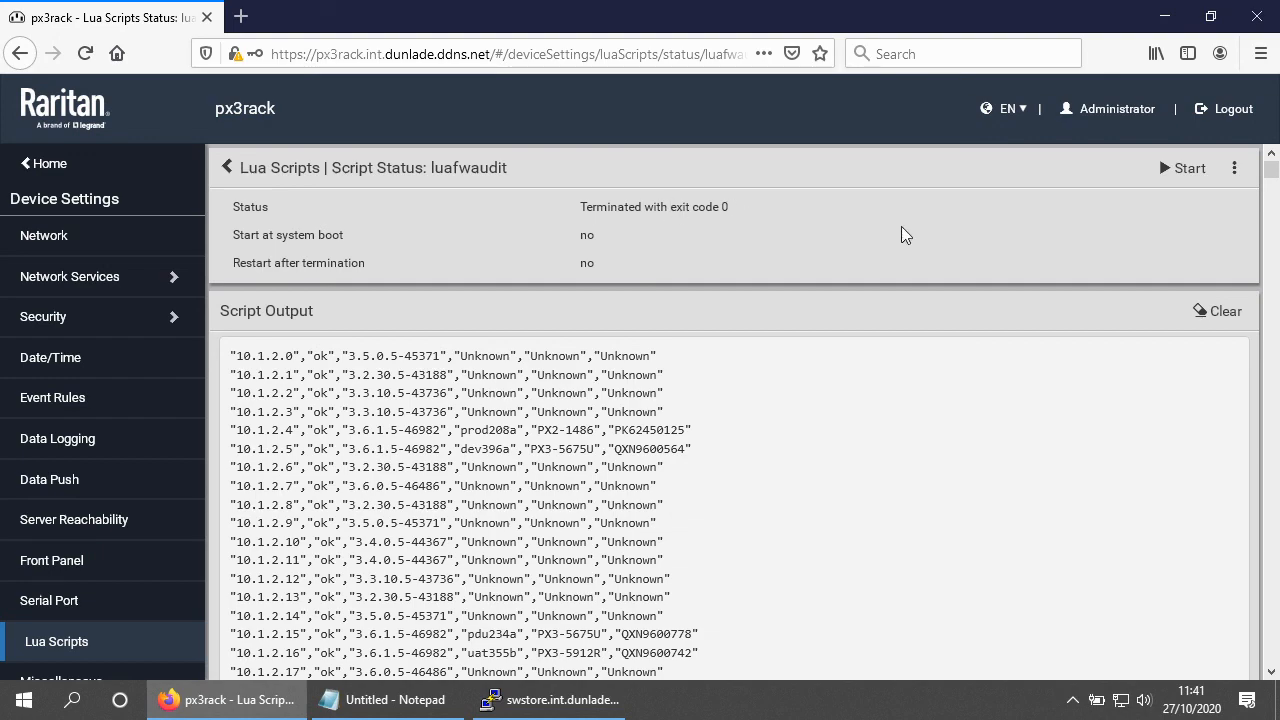
{"action": "scroll", "scroll_direction": "down", "scroll_amount": 3}
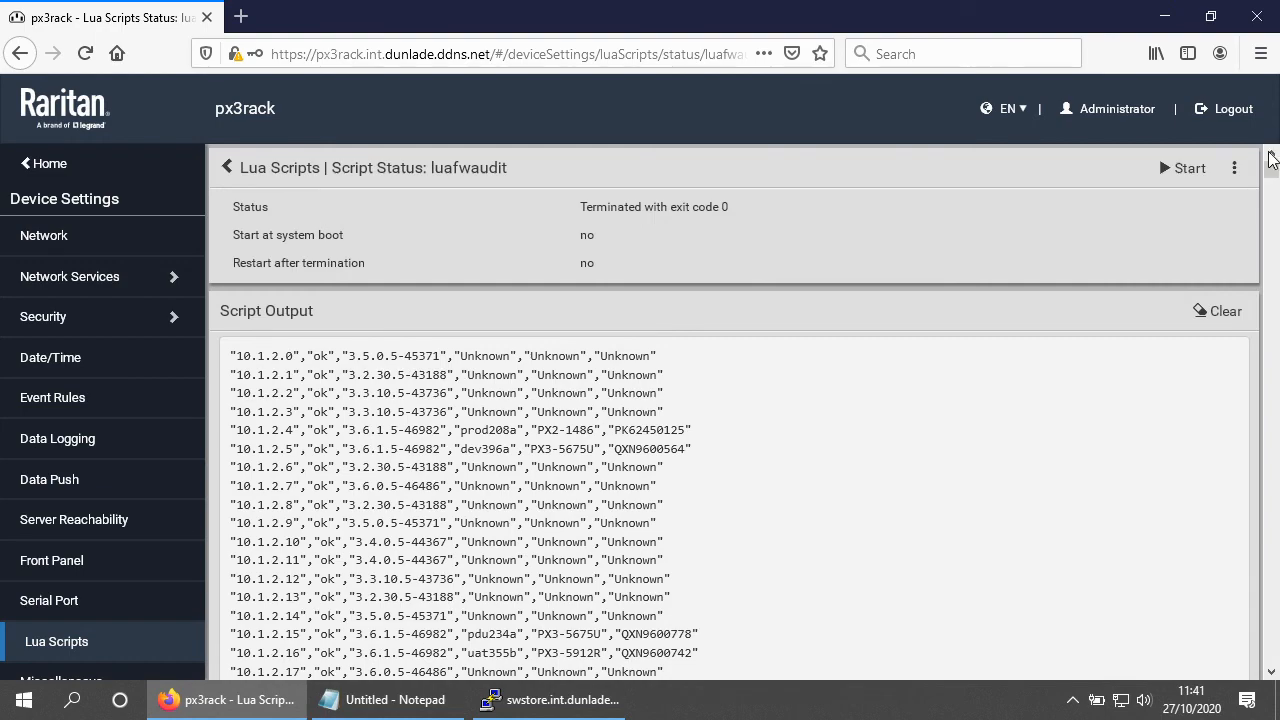
Step: Select the Script Output from its first line, extending the selection down to 10.1.5.213
{"action": "left_click_drag", "start_coordinate": [232, 355], "coordinate": [625, 467]}
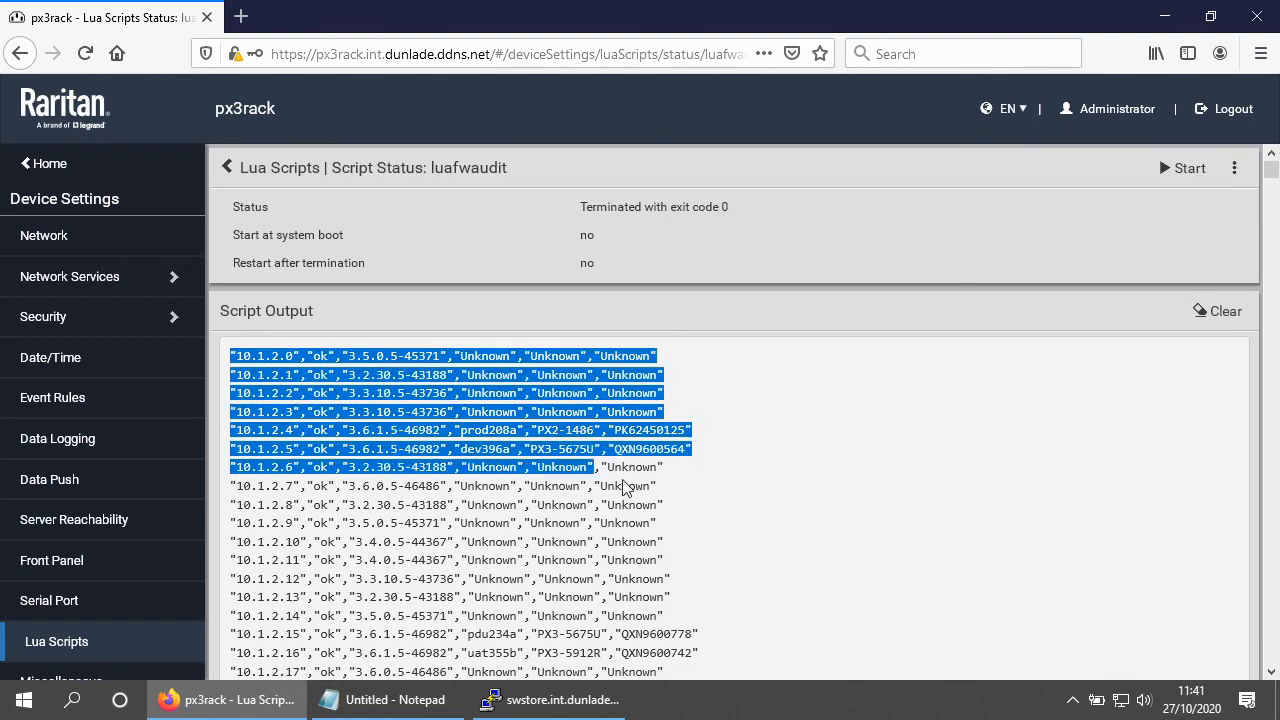
{"action": "scroll", "scroll_direction": "down", "scroll_amount": 3}
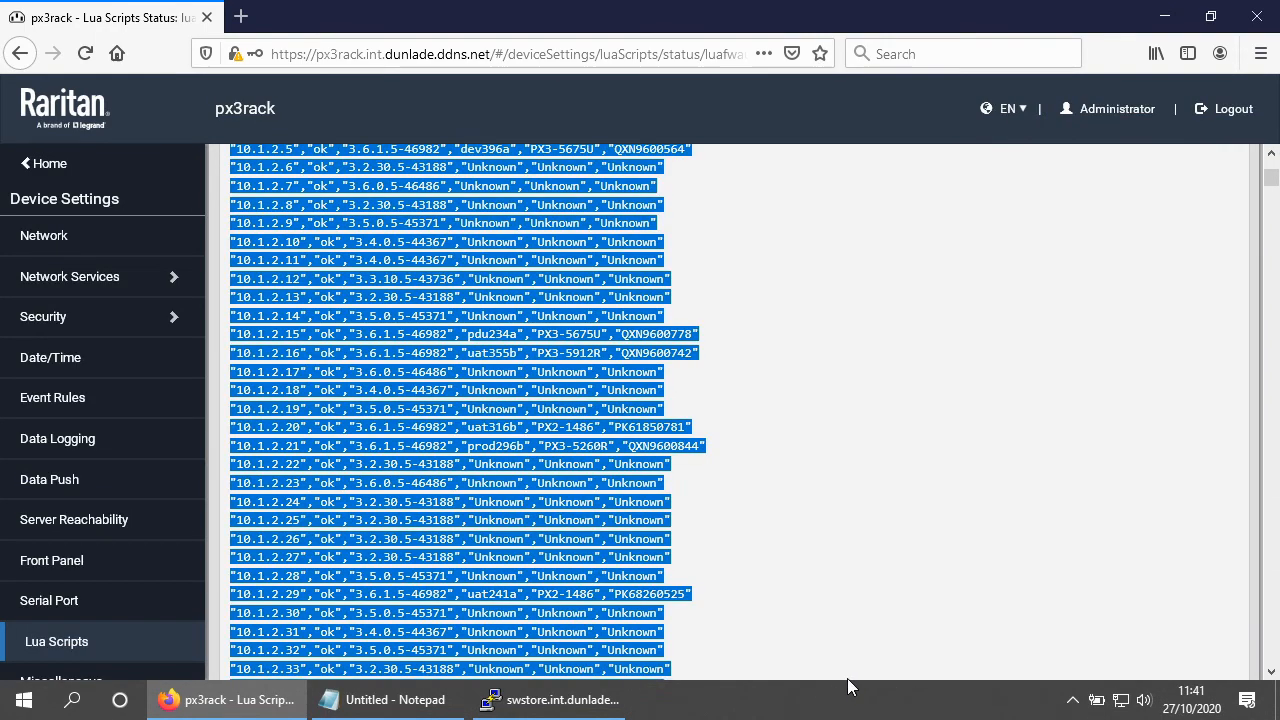
{"action": "scroll", "scroll_direction": "down", "scroll_amount": 3}
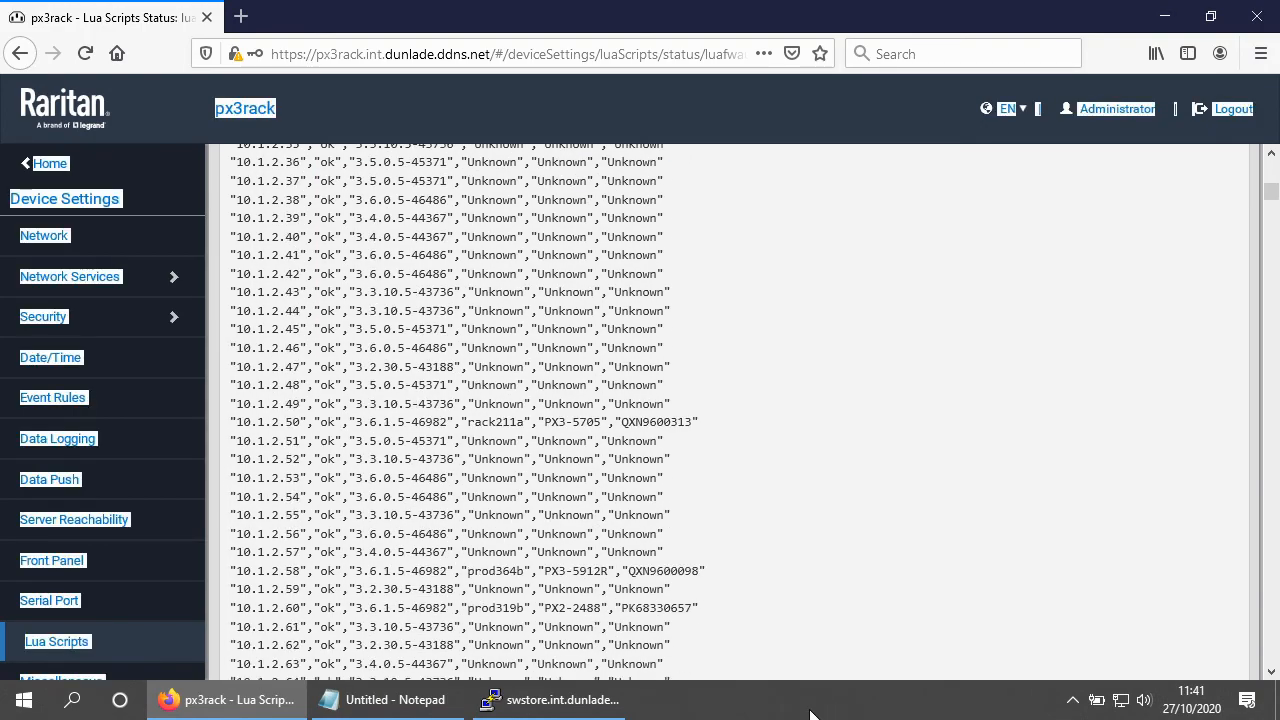
{"action": "scroll", "scroll_direction": "down", "scroll_amount": 3}
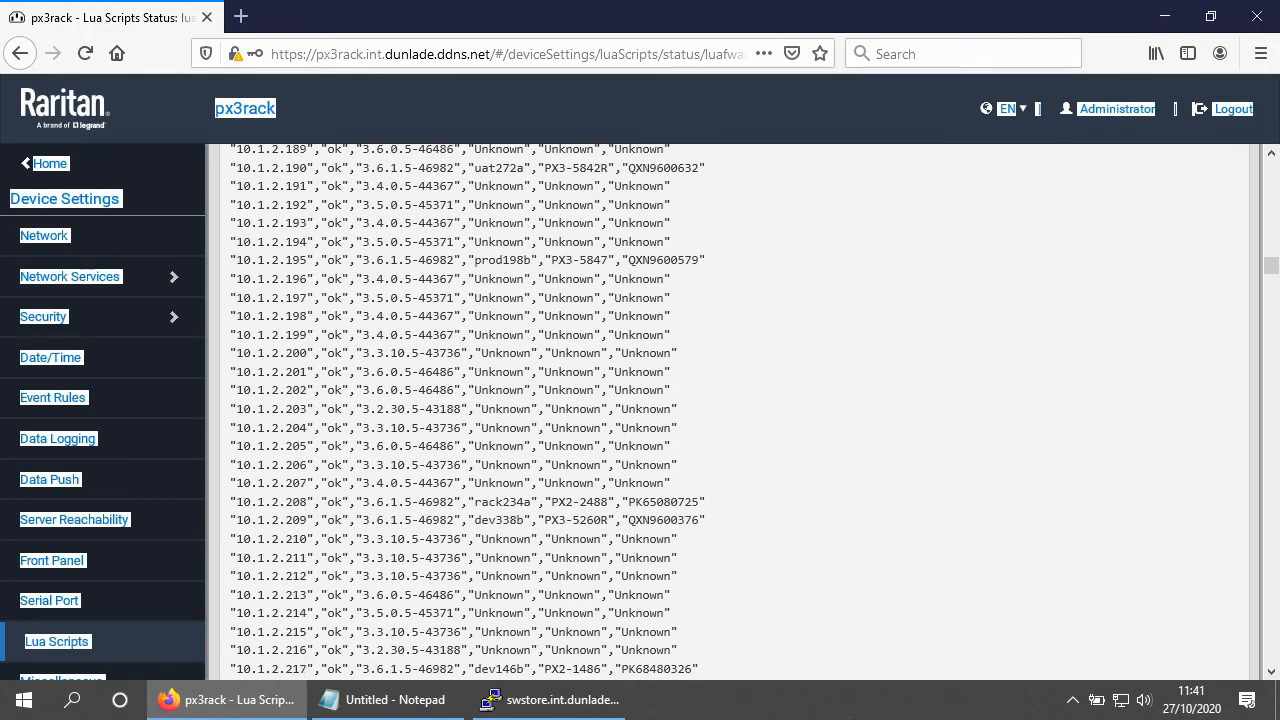
{"action": "scroll", "scroll_direction": "down", "scroll_amount": 3}
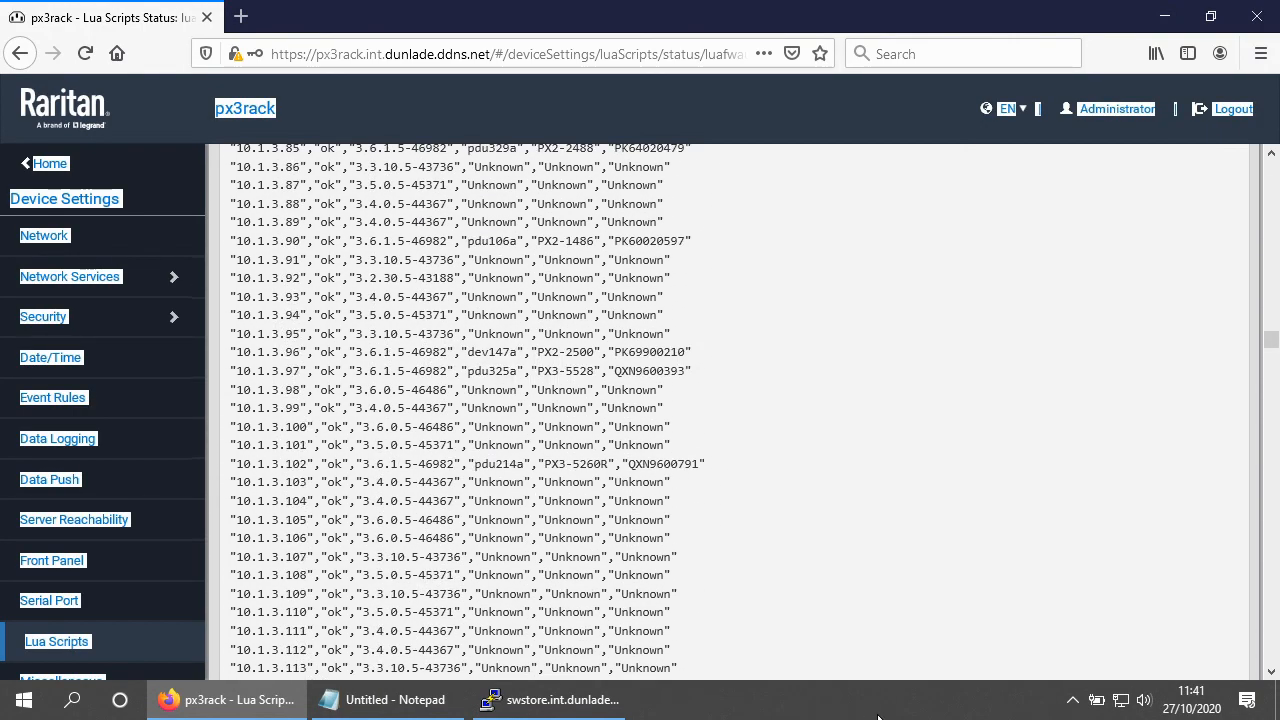
{"action": "scroll", "scroll_direction": "down", "scroll_amount": 3}
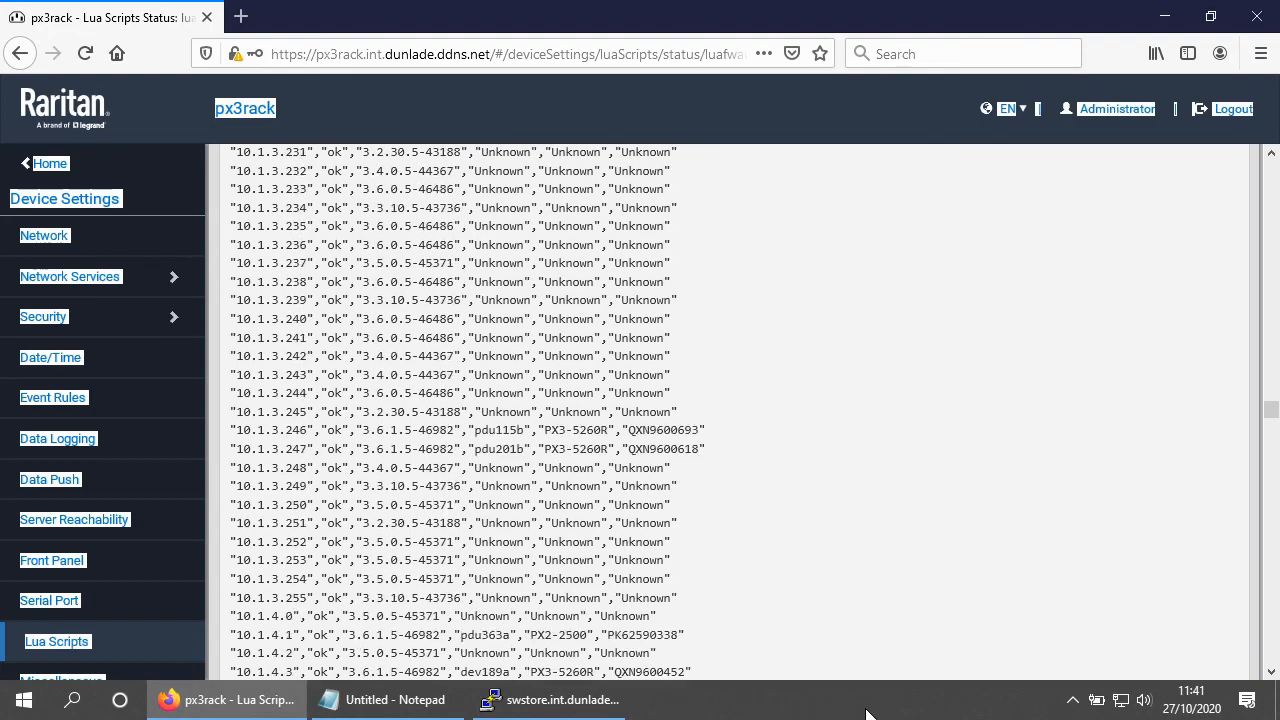
{"action": "scroll", "scroll_direction": "down", "scroll_amount": 3}
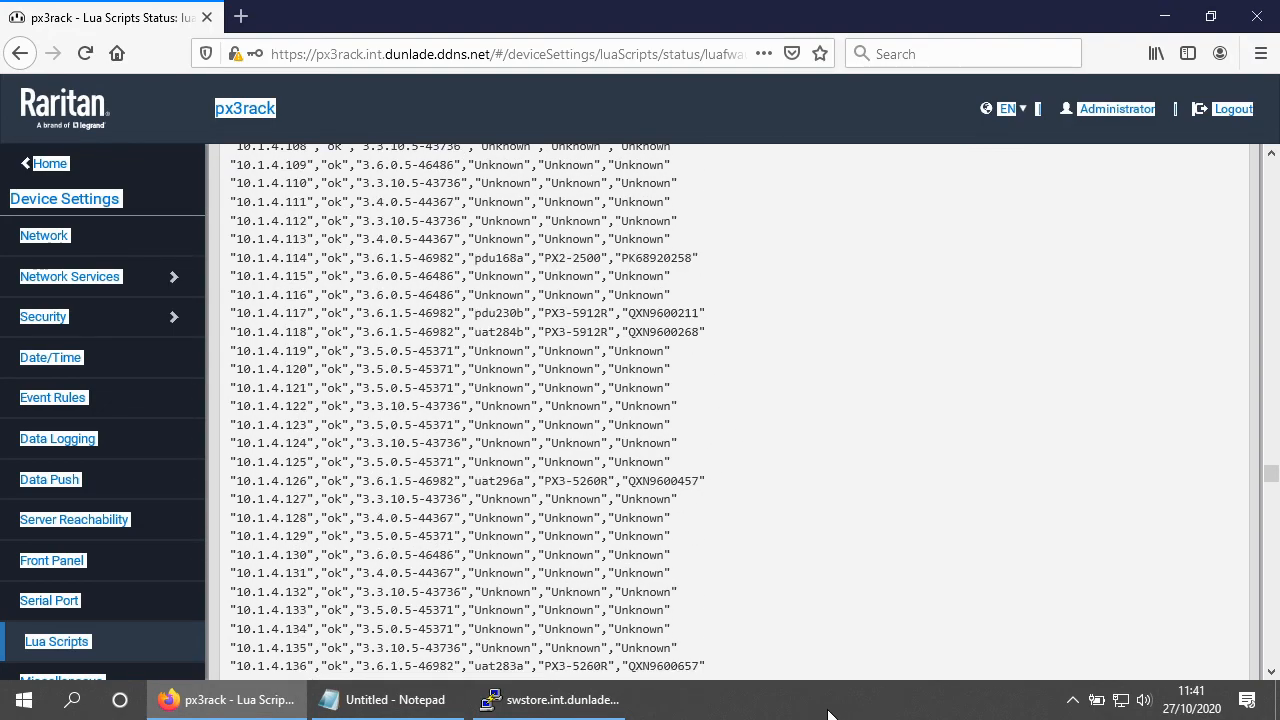
{"action": "scroll", "scroll_direction": "down", "scroll_amount": 3}
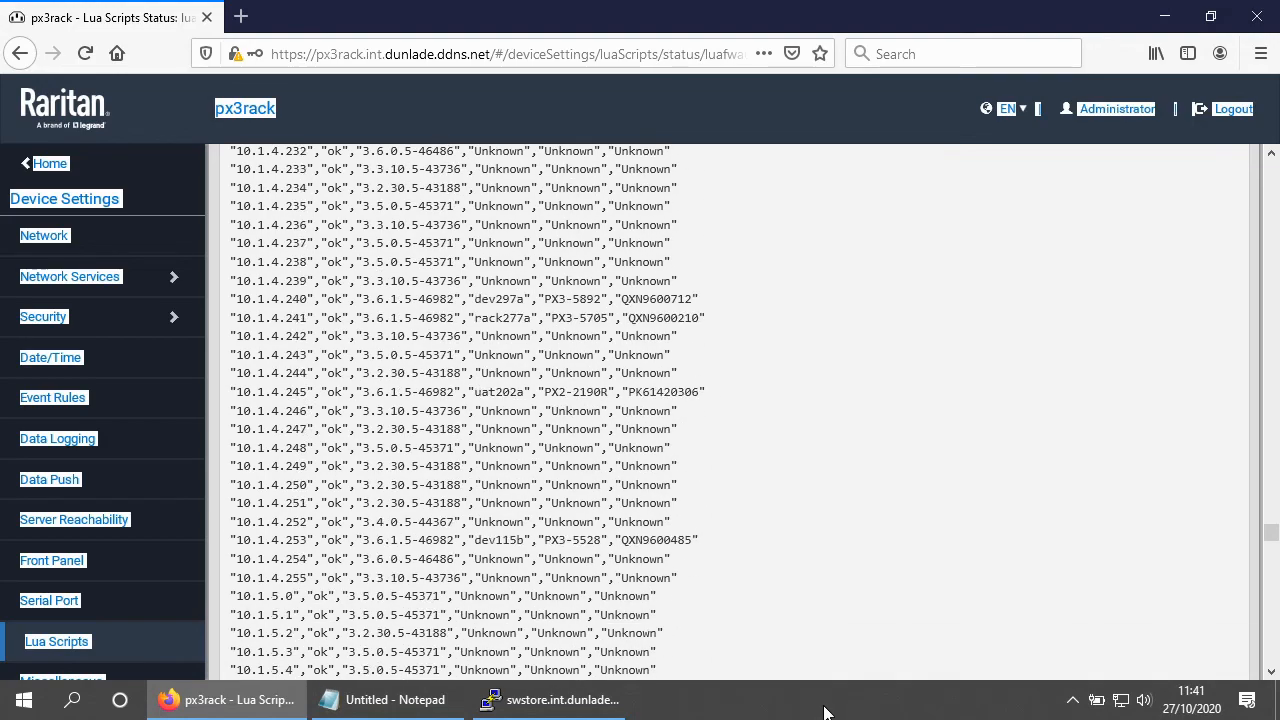
{"action": "scroll", "scroll_direction": "down", "scroll_amount": 3}
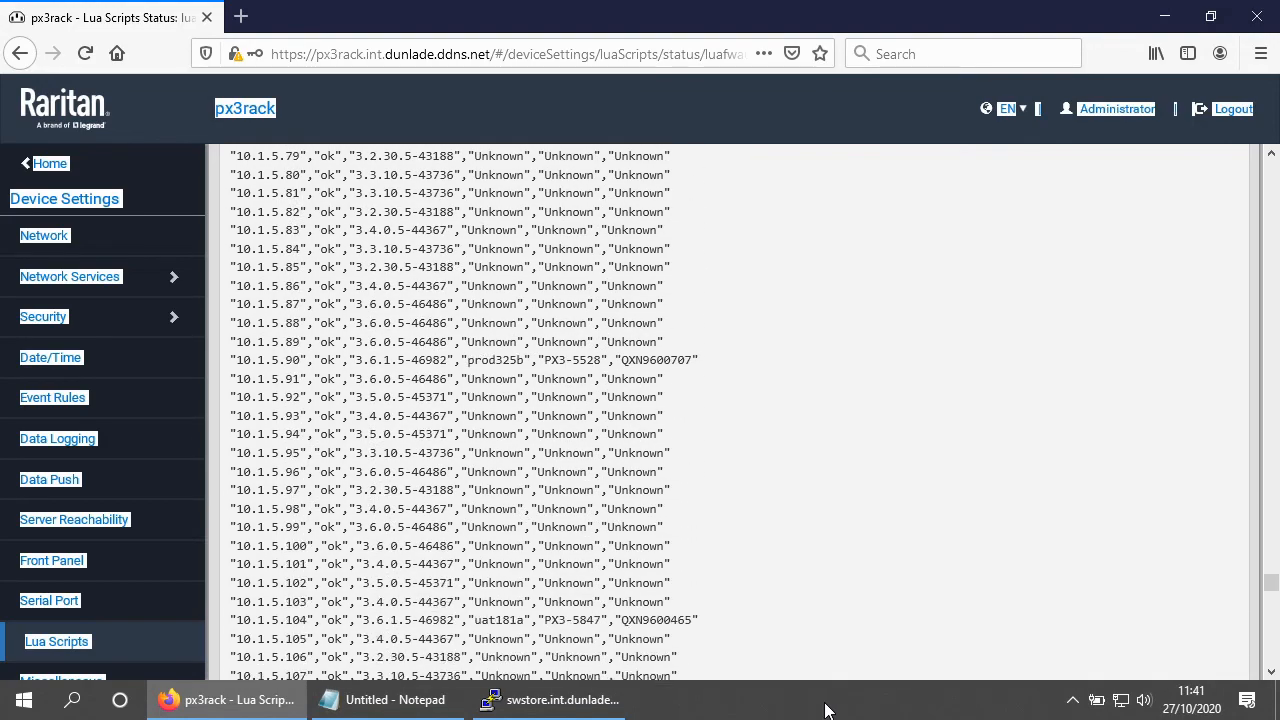
{"action": "scroll", "scroll_direction": "down", "scroll_amount": 3}
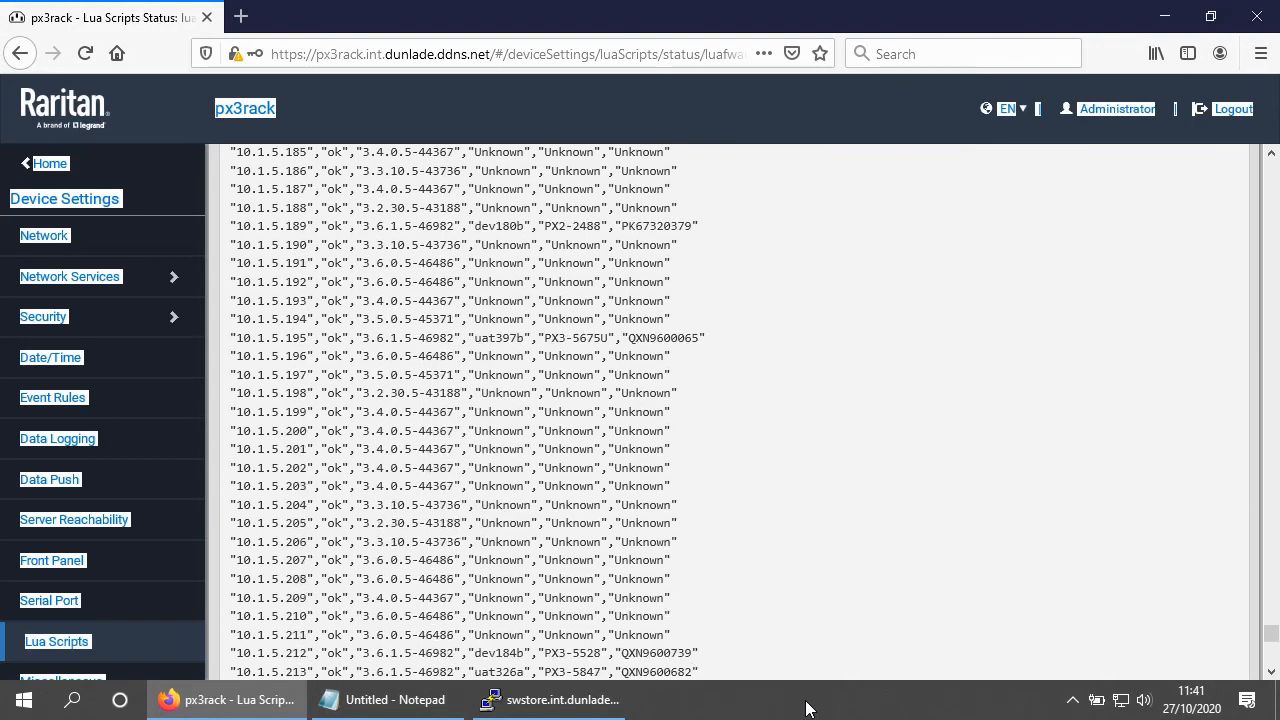